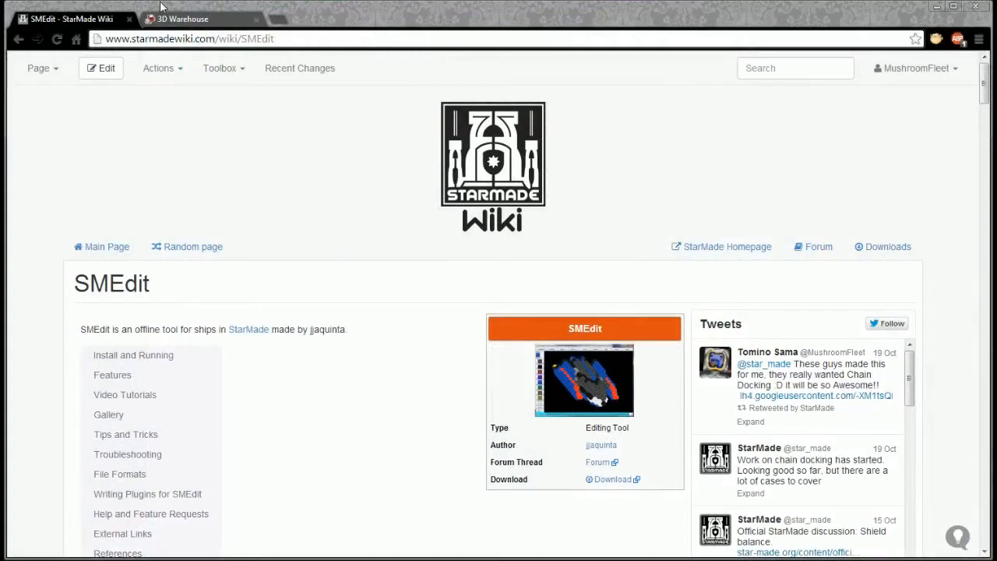
pyautogui.moveTo(352, 171)
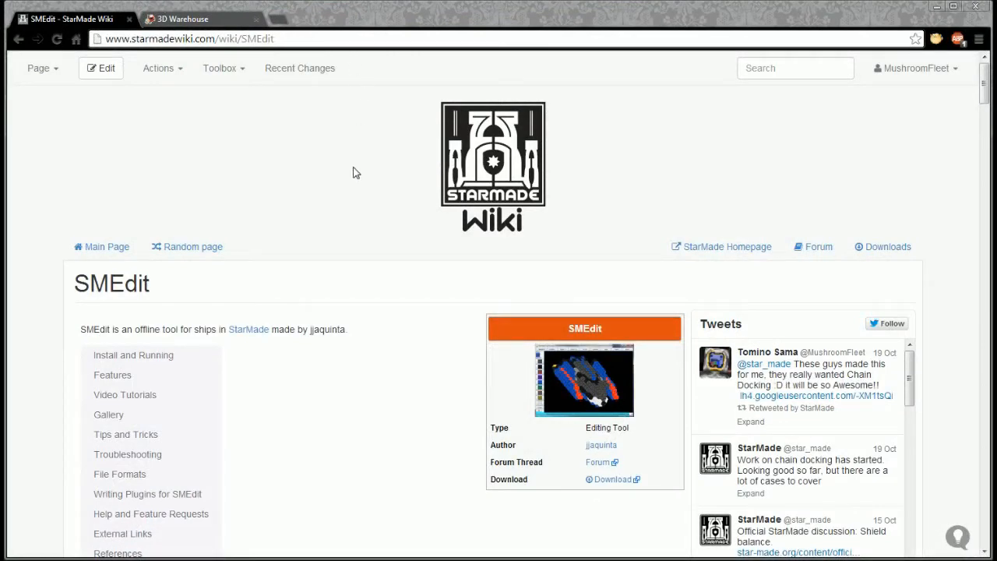
pyautogui.moveTo(943, 175)
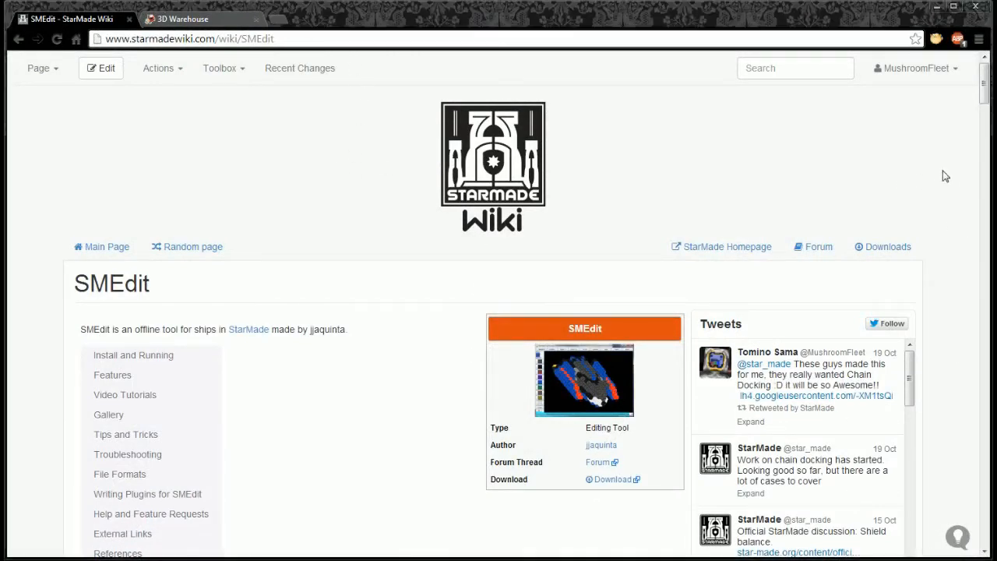
# - Go up from the current location to the parent starmade folder
pyautogui.scroll(-3)
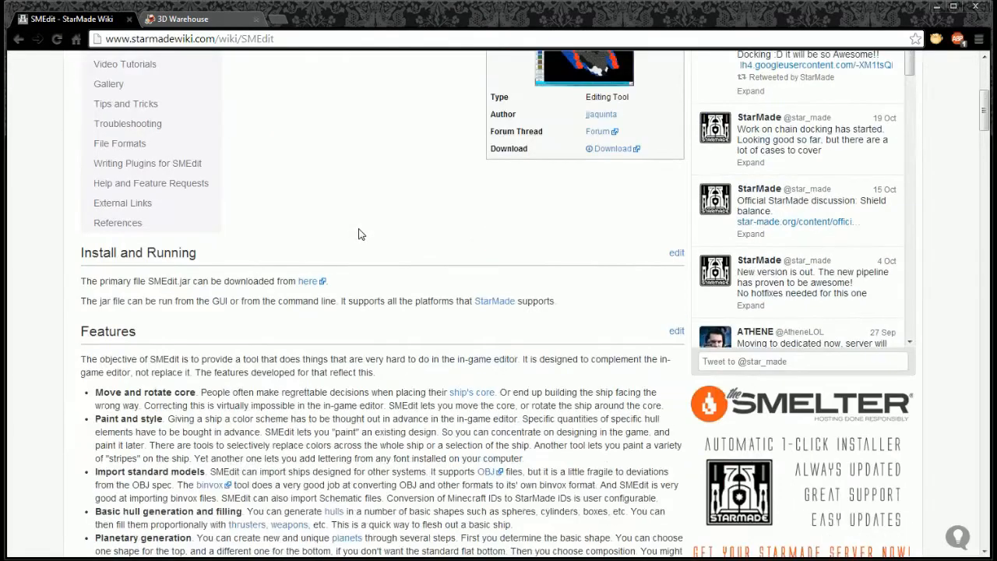
pyautogui.moveTo(307, 283)
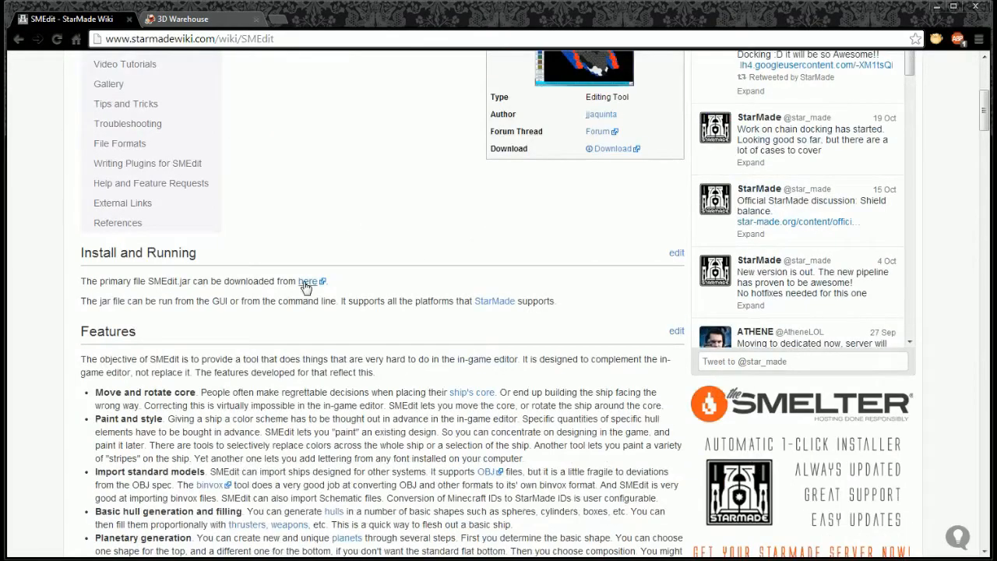
pyautogui.scroll(-3)
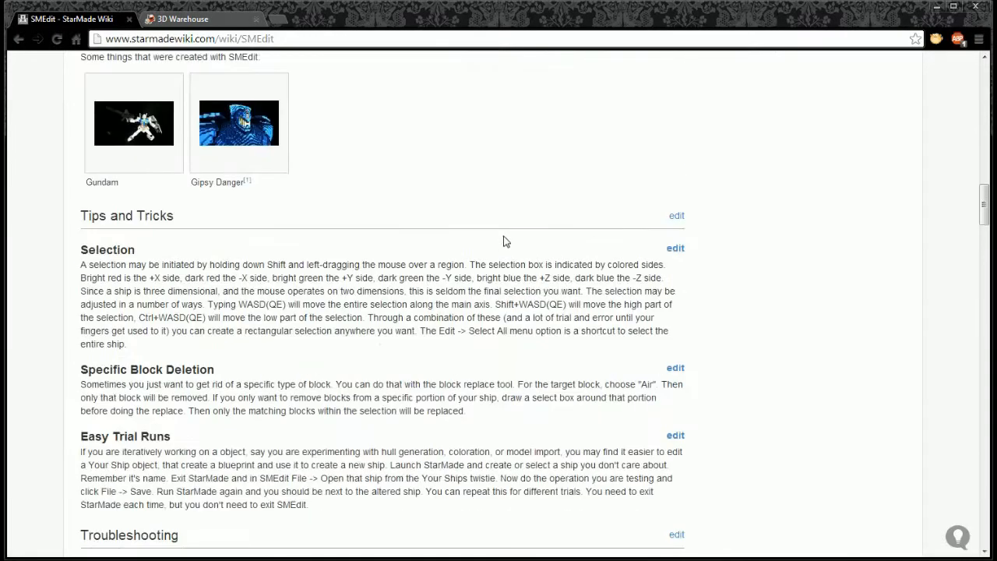
pyautogui.scroll(-3)
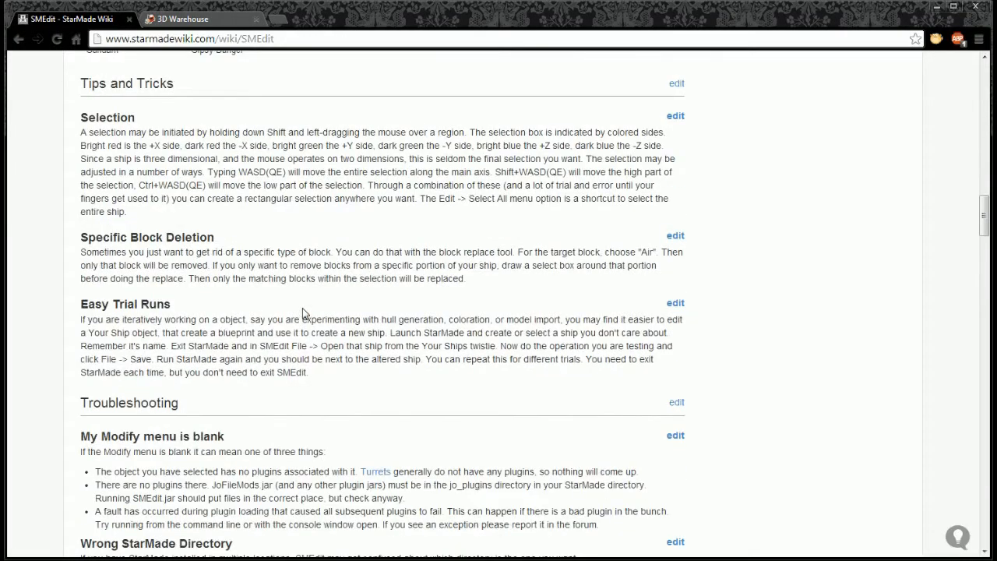
pyautogui.scroll(3)
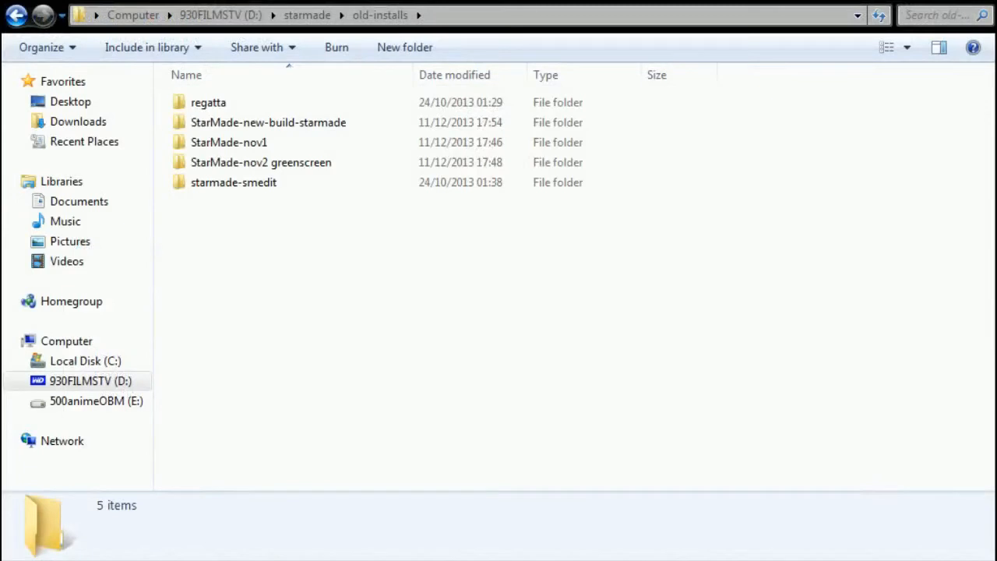
pyautogui.moveTo(174, 494)
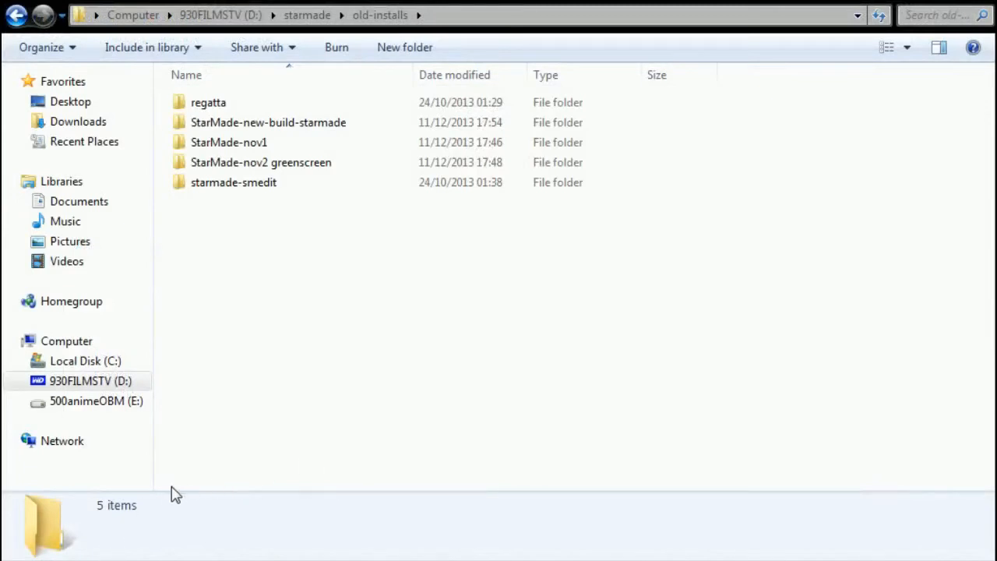
pyautogui.click(233, 180)
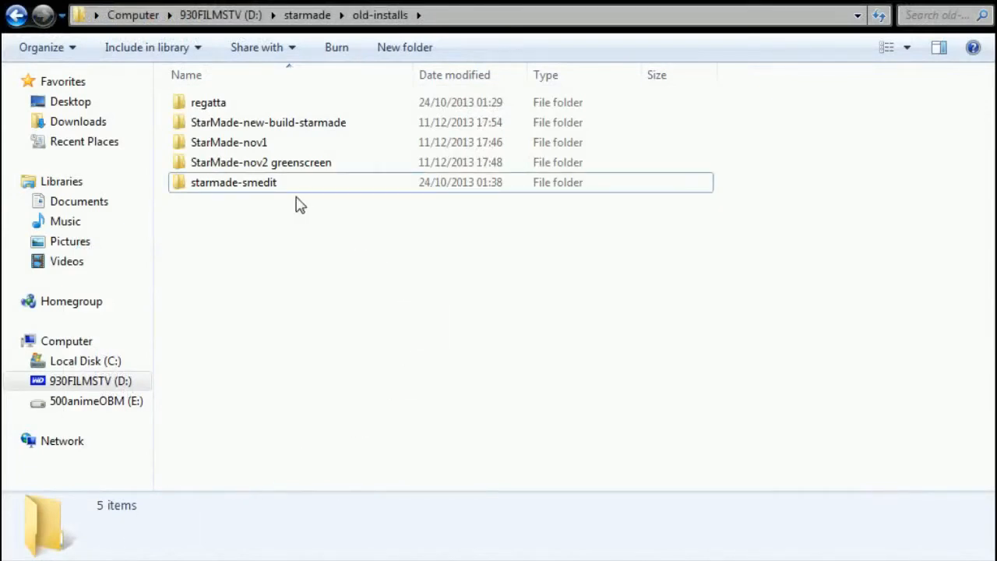
pyautogui.click(15, 15)
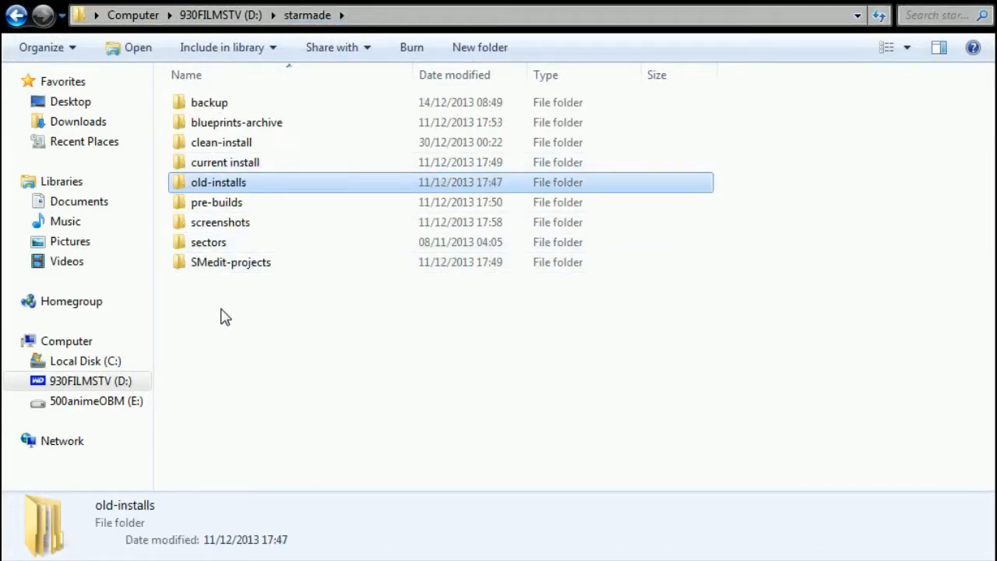
# - Browse into old-installs\starmade-smedit\StarMade and select the SMEdit jar file
pyautogui.doubleClick(218, 181)
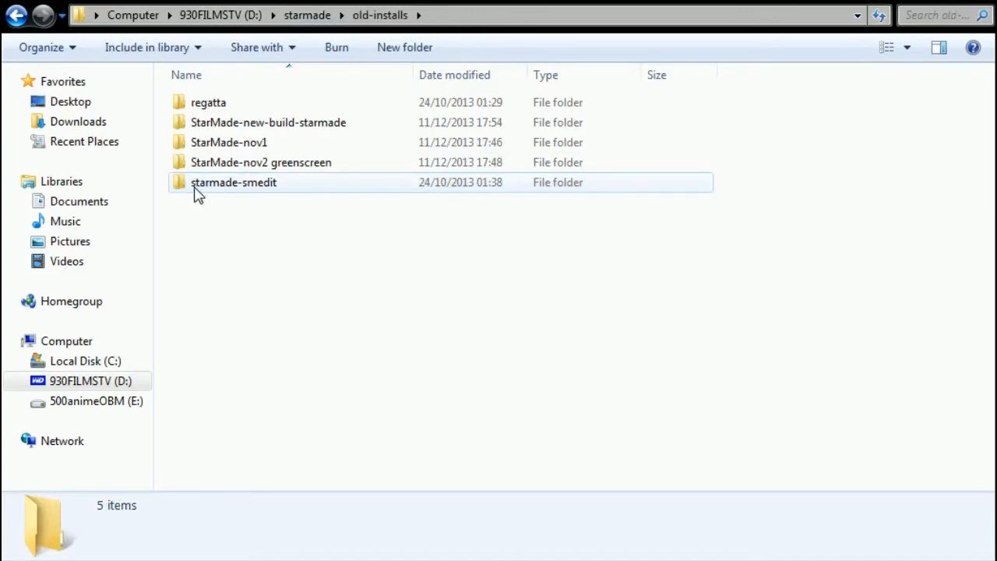
pyautogui.doubleClick(234, 181)
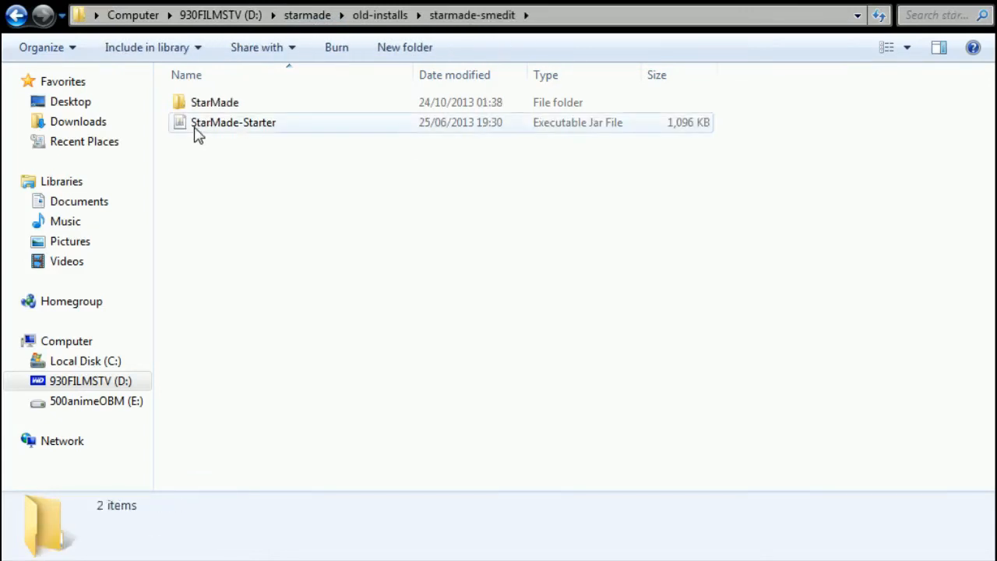
pyautogui.doubleClick(215, 103)
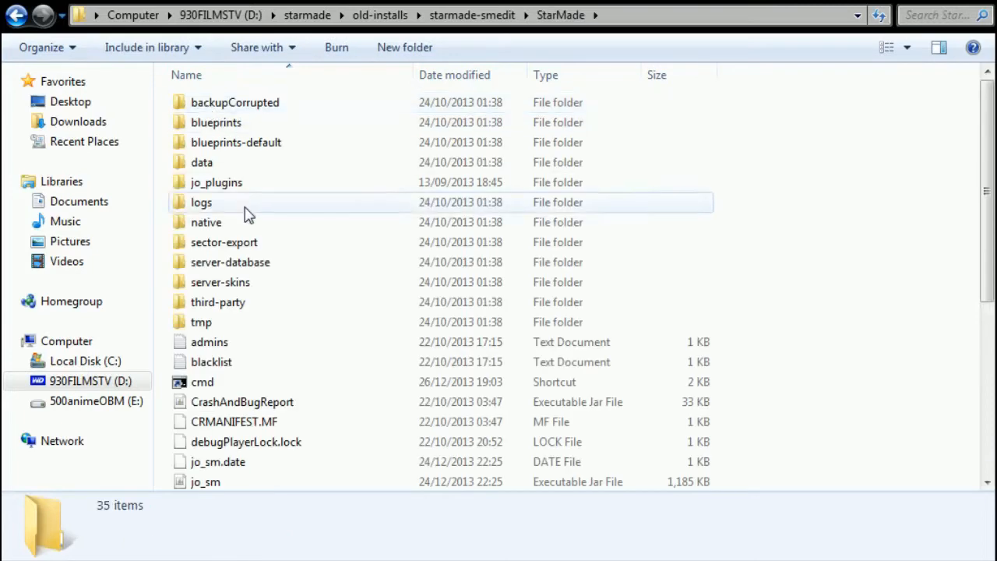
pyautogui.click(215, 181)
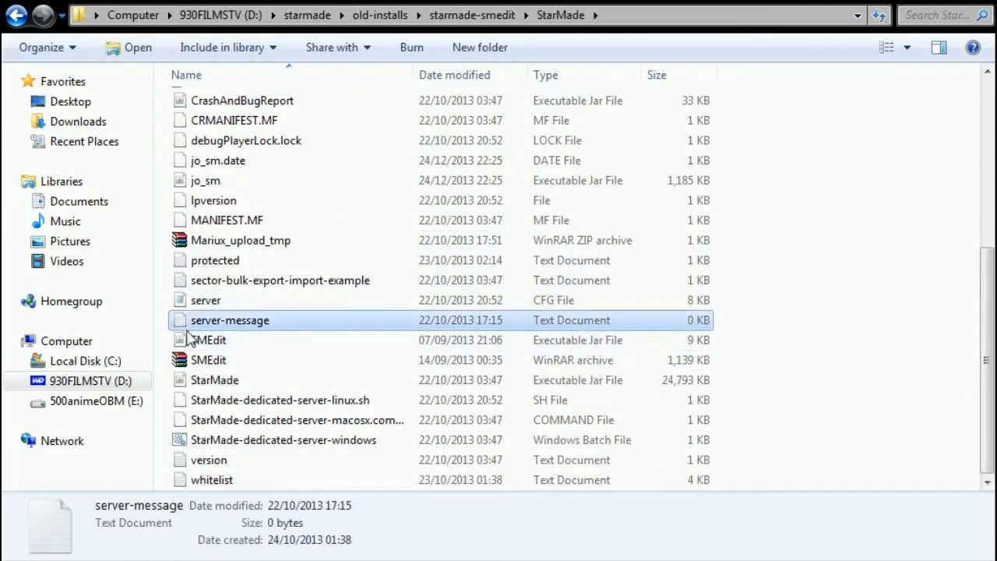
pyautogui.click(209, 339)
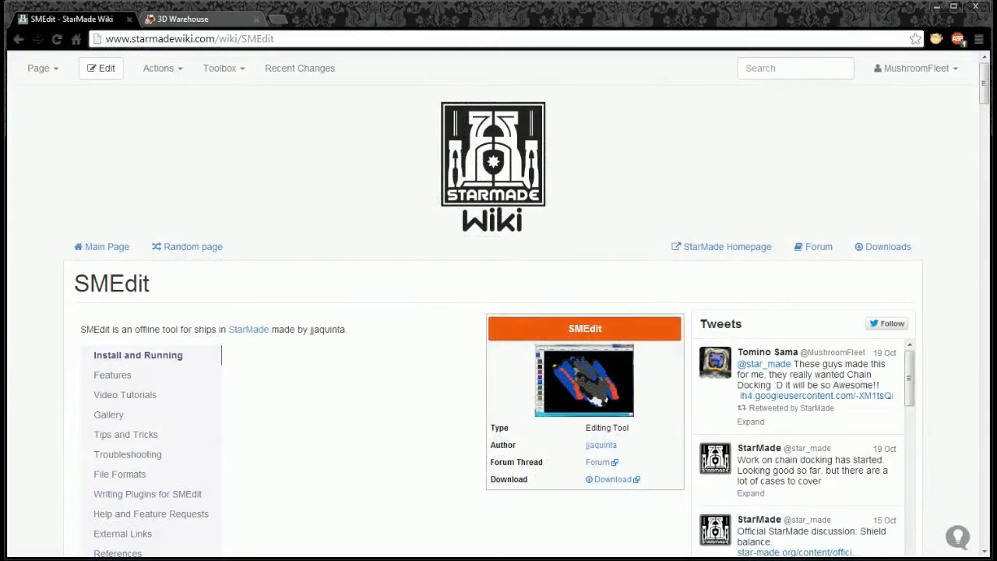
# - In a new browser tab reach the StarMade download page and its manual build file listing
pyautogui.click(327, 19)
pyautogui.write('starmad')
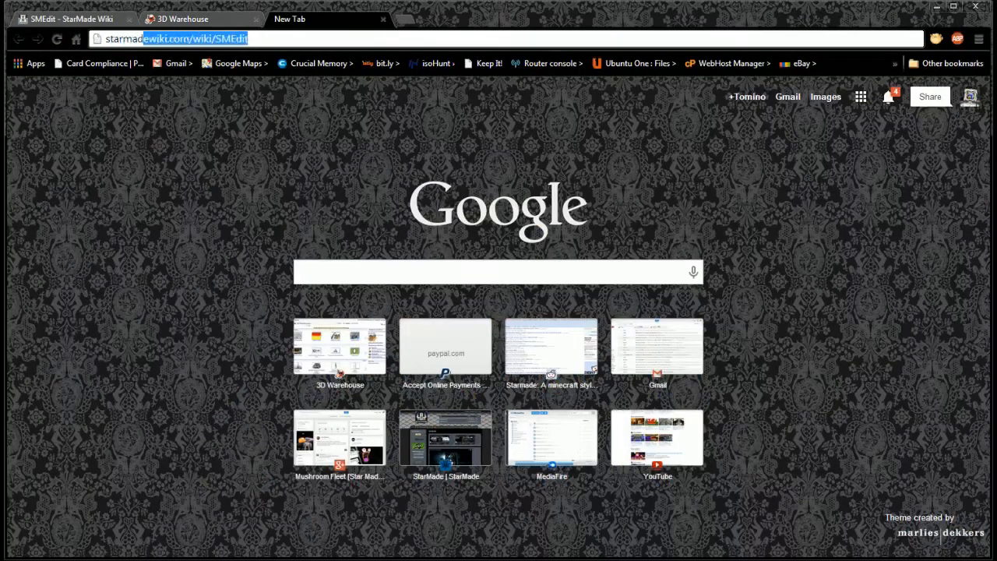
pyautogui.write('www.reddit.com/r/starmade')
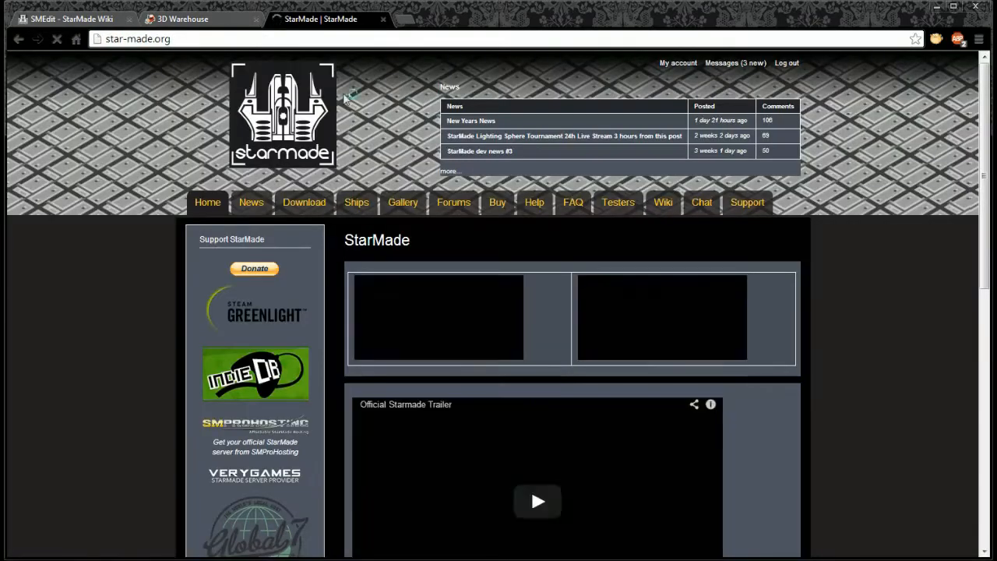
pyautogui.click(304, 202)
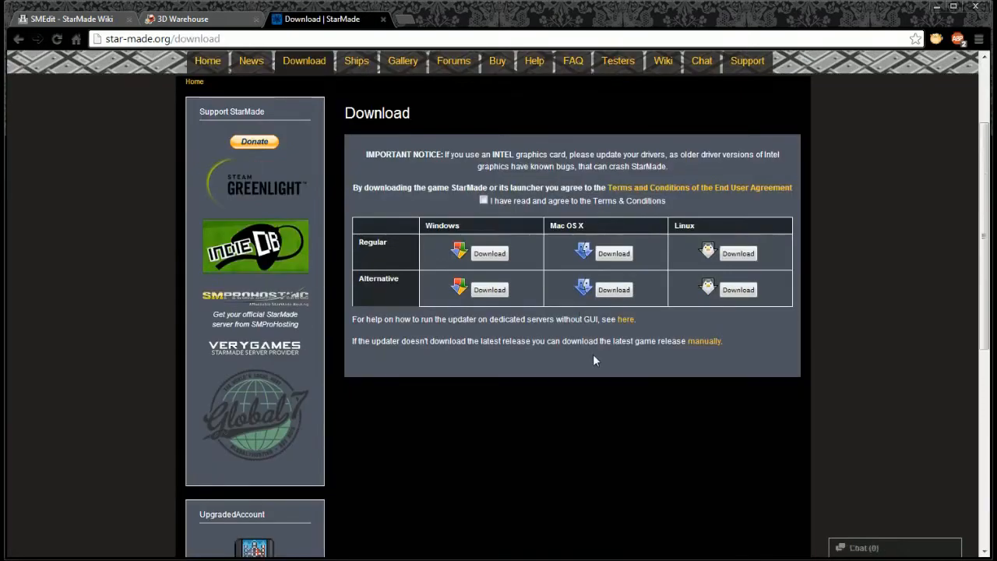
pyautogui.moveTo(702, 343)
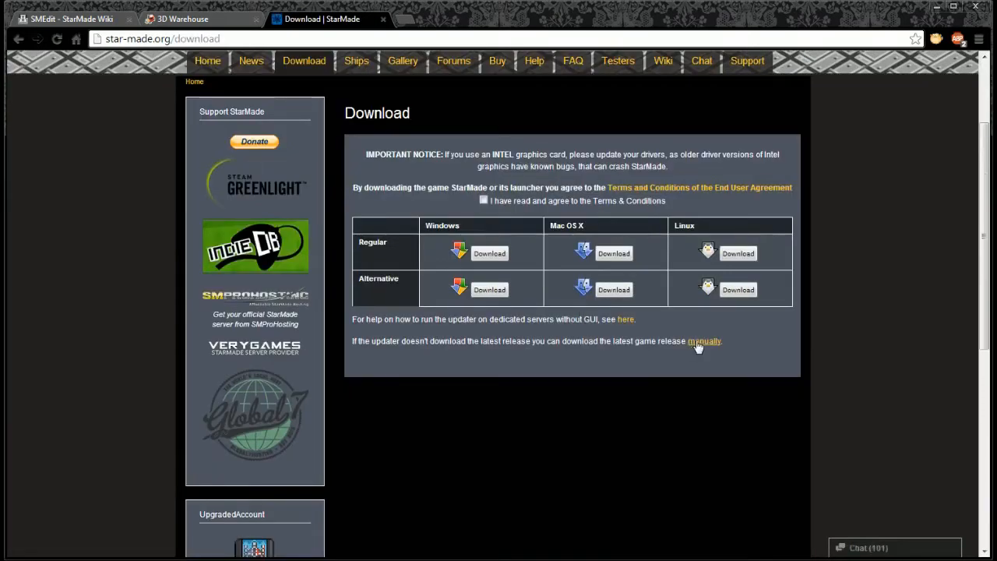
pyautogui.click(703, 341)
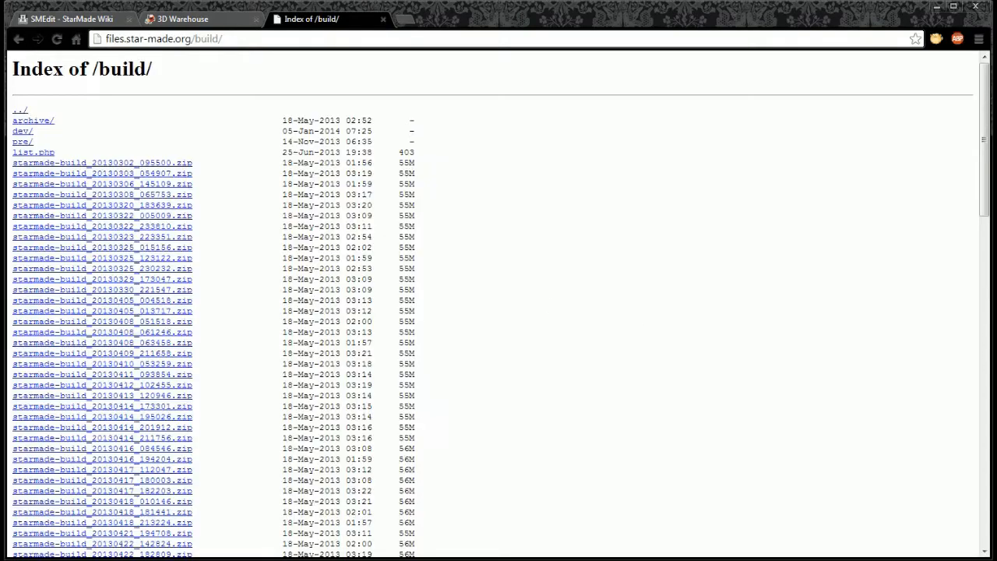
pyautogui.scroll(-3)
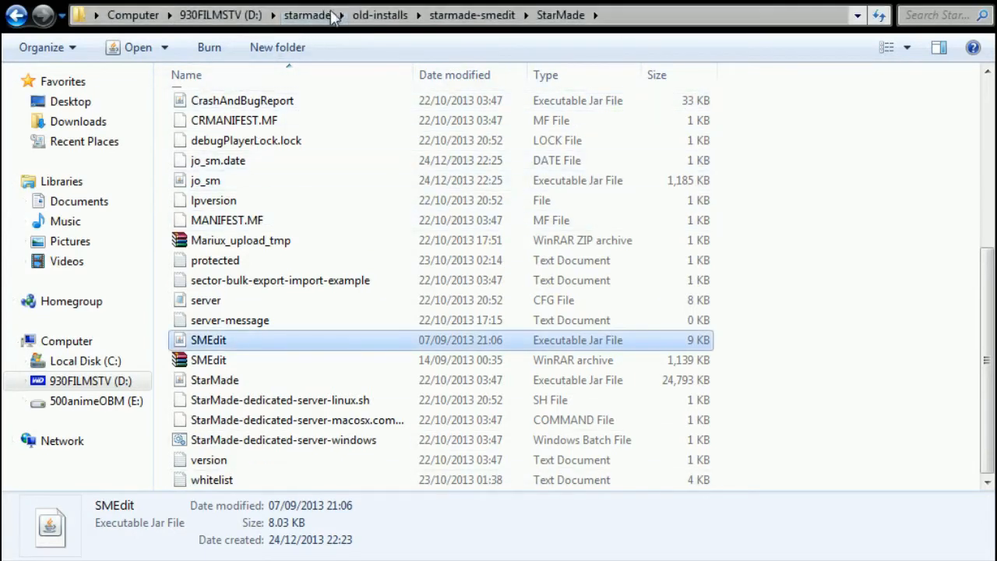
# - Create a new folder named terst inside starmade and open it
pyautogui.click(307, 16)
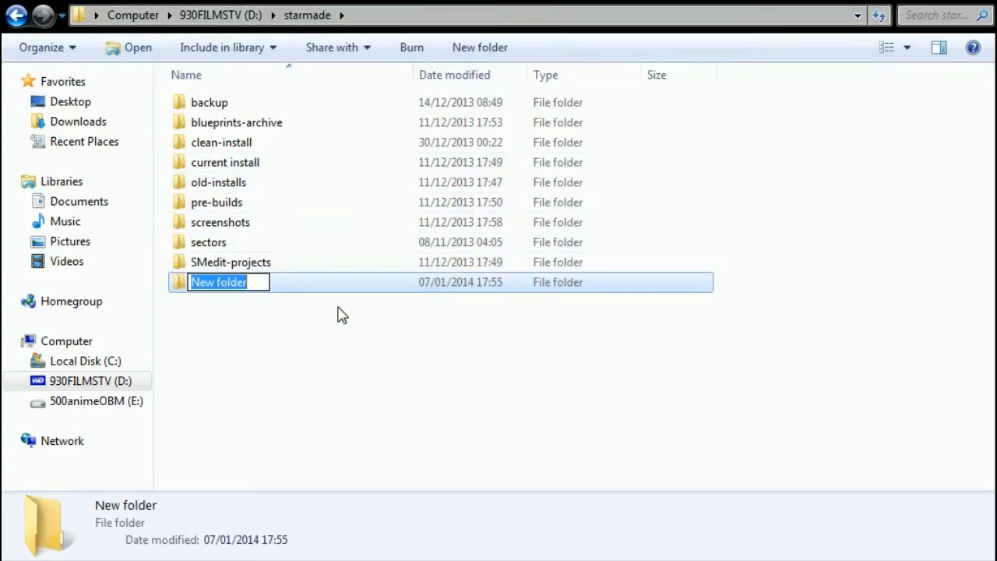
pyautogui.moveTo(346, 299)
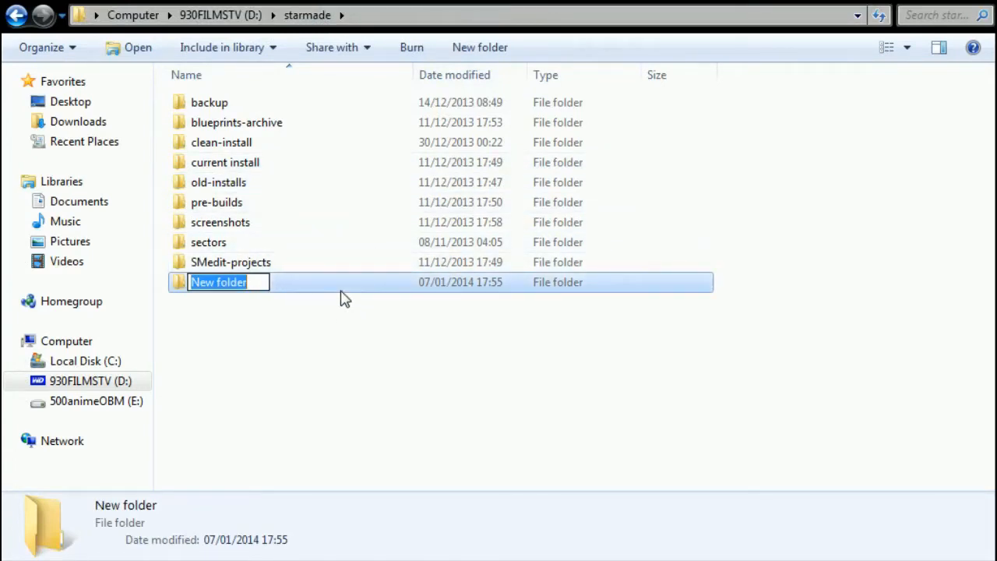
pyautogui.write('ter')
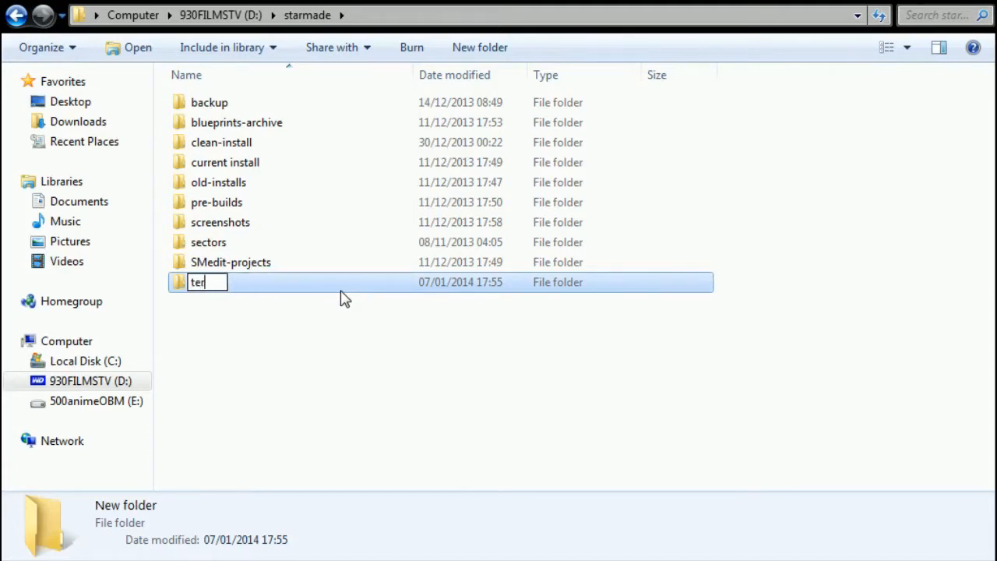
pyautogui.write('st')
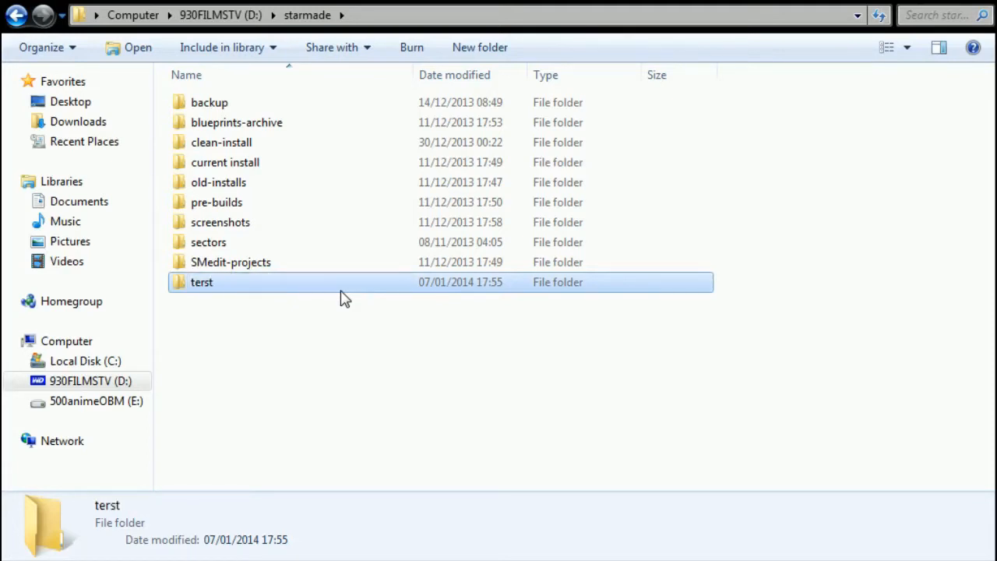
pyautogui.doubleClick(203, 281)
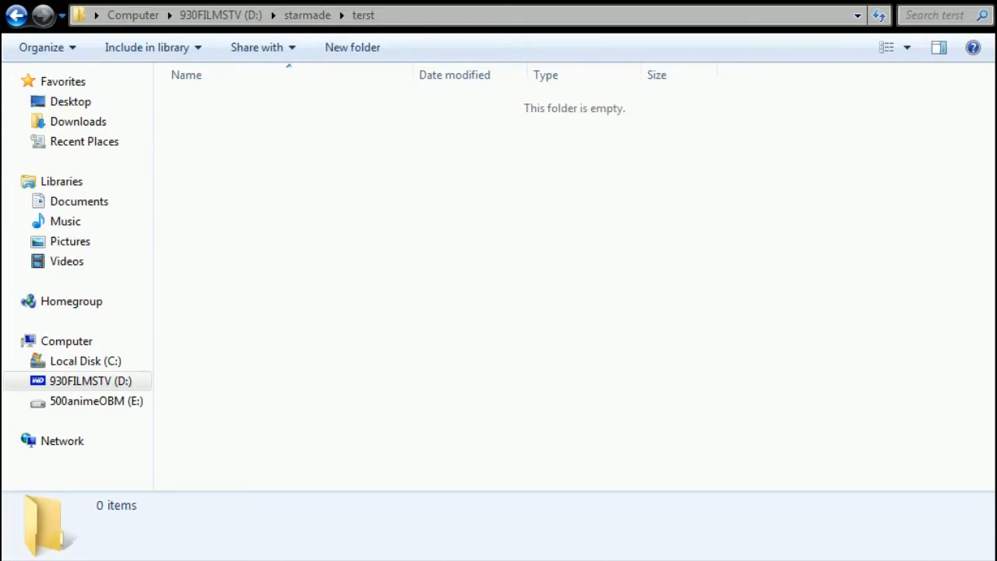
pyautogui.moveTo(415, 318)
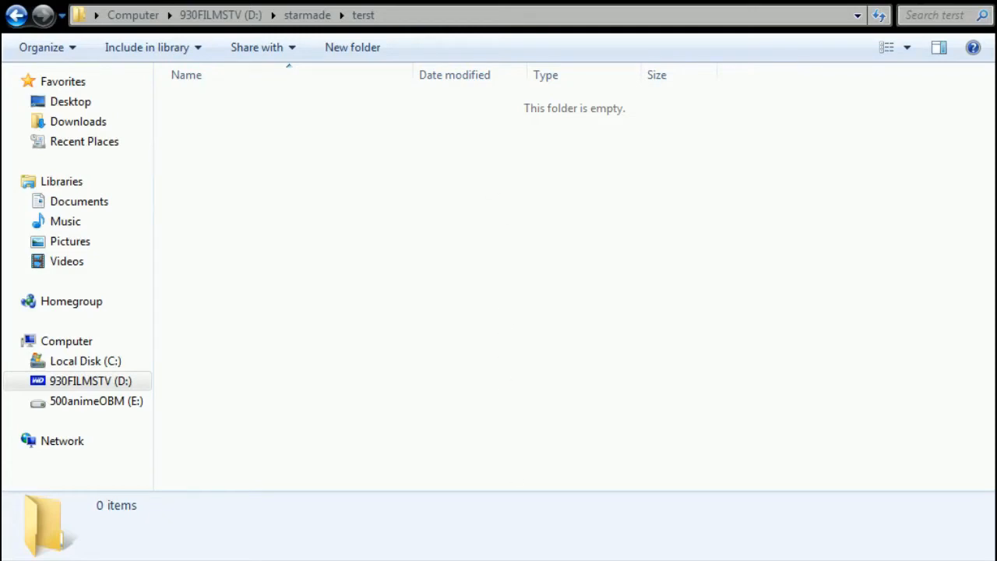
pyautogui.moveTo(567, 200)
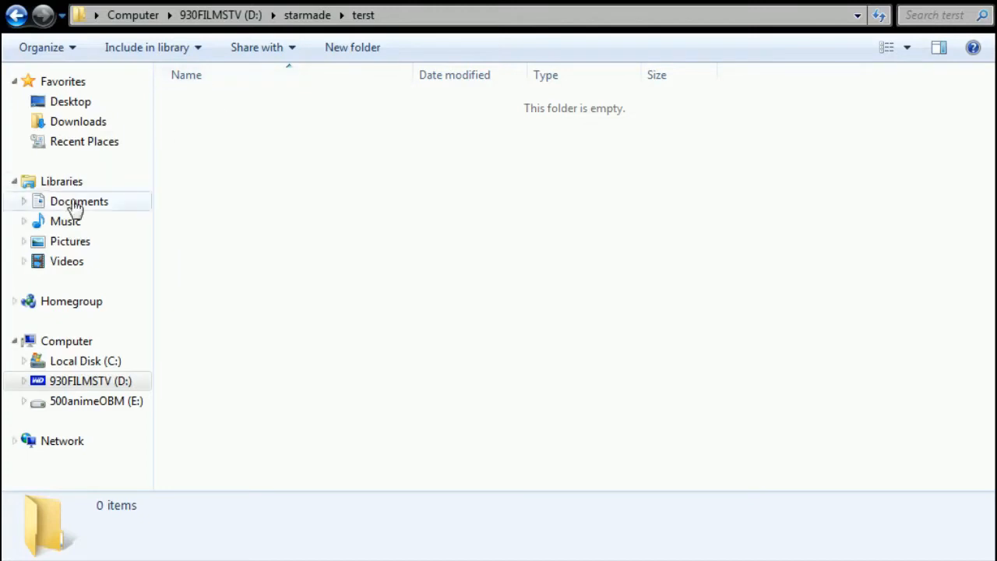
# - Browse from Documents to C:\Users and into the user's profile folder
pyautogui.click(78, 201)
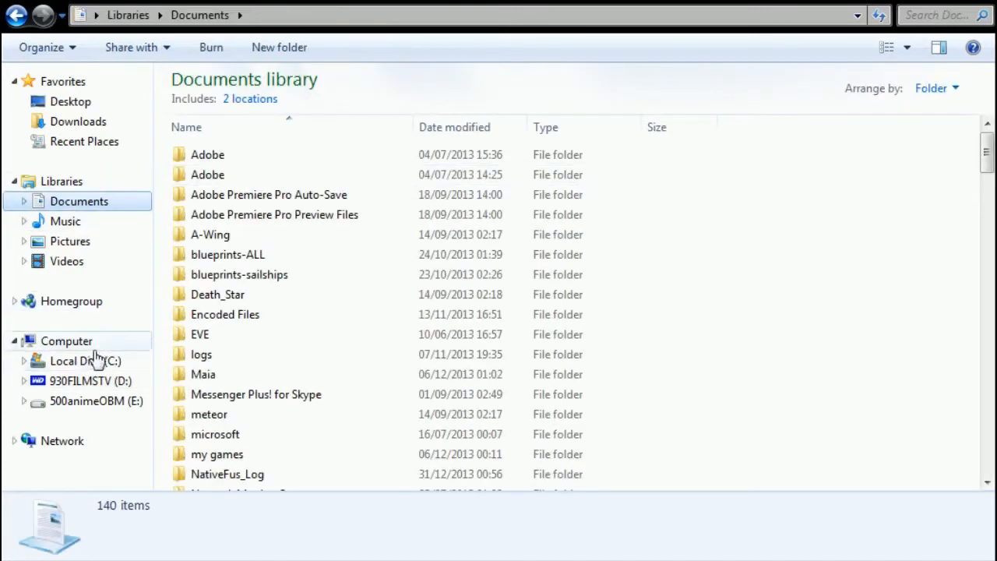
pyautogui.click(84, 361)
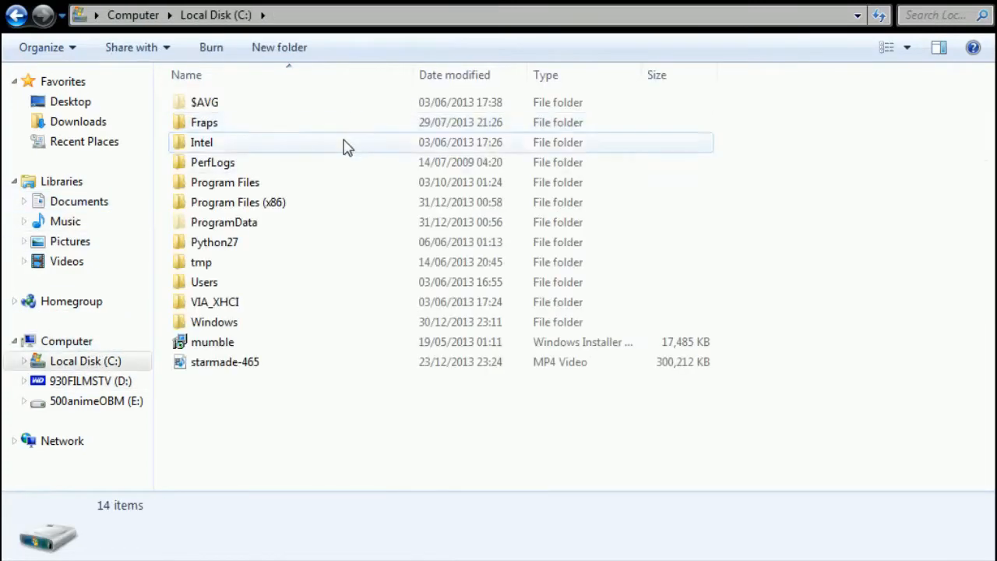
pyautogui.doubleClick(204, 282)
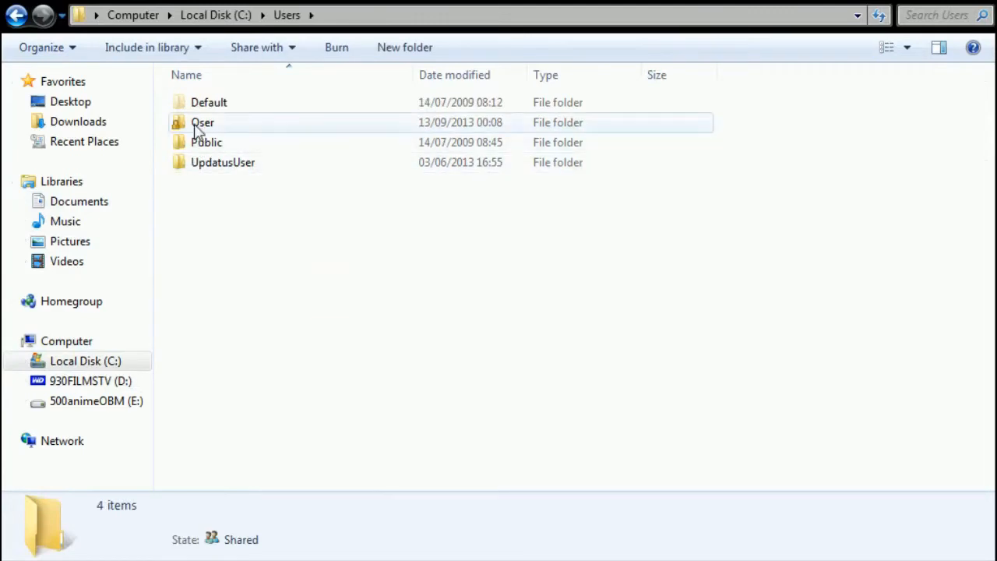
pyautogui.doubleClick(202, 121)
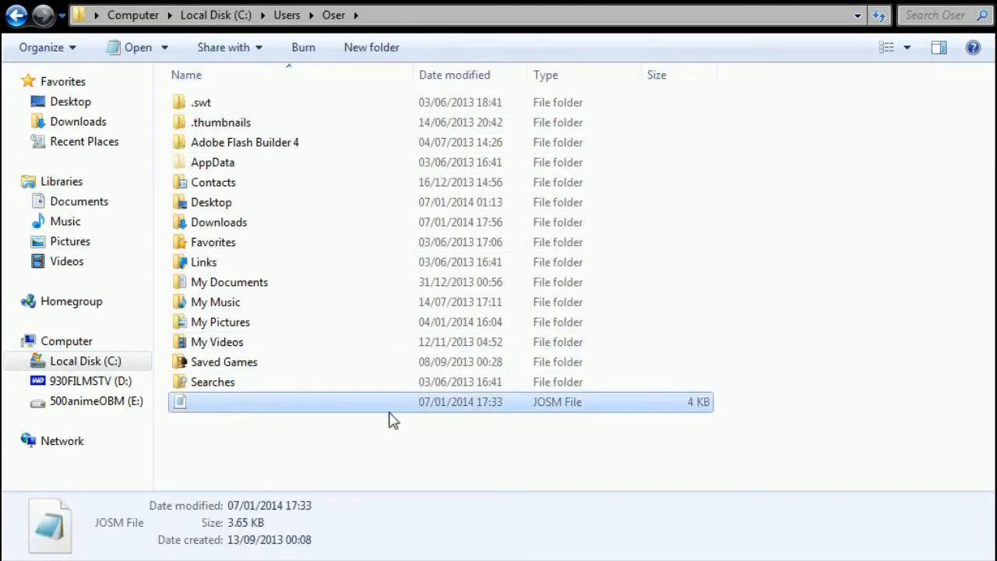
pyautogui.moveTo(279, 411)
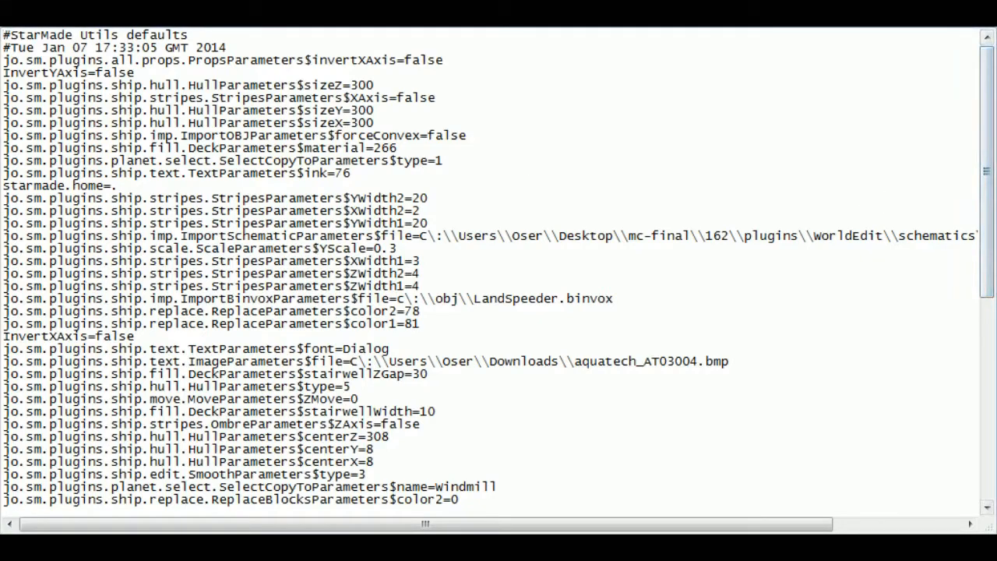
pyautogui.click(427, 224)
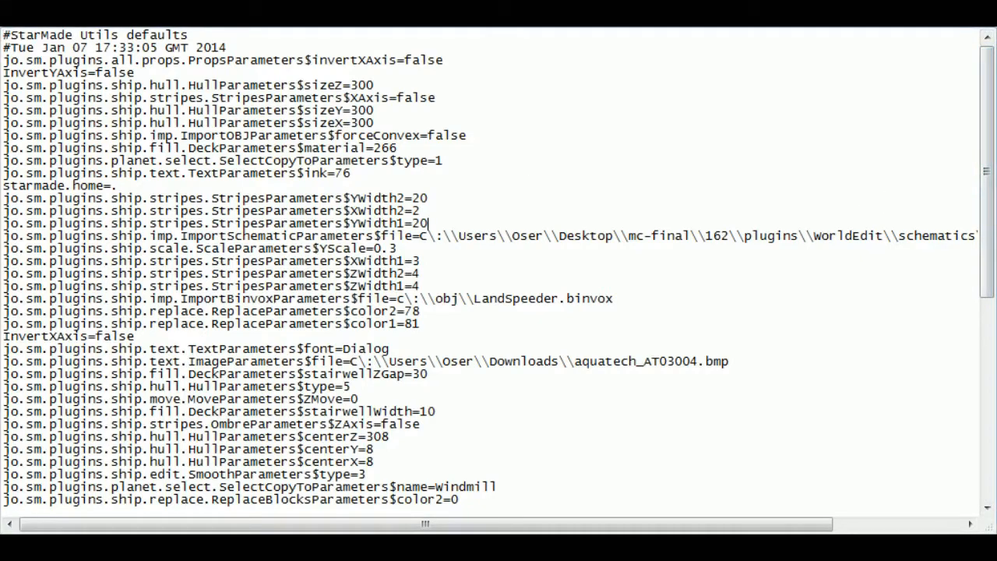
pyautogui.scroll(-3)
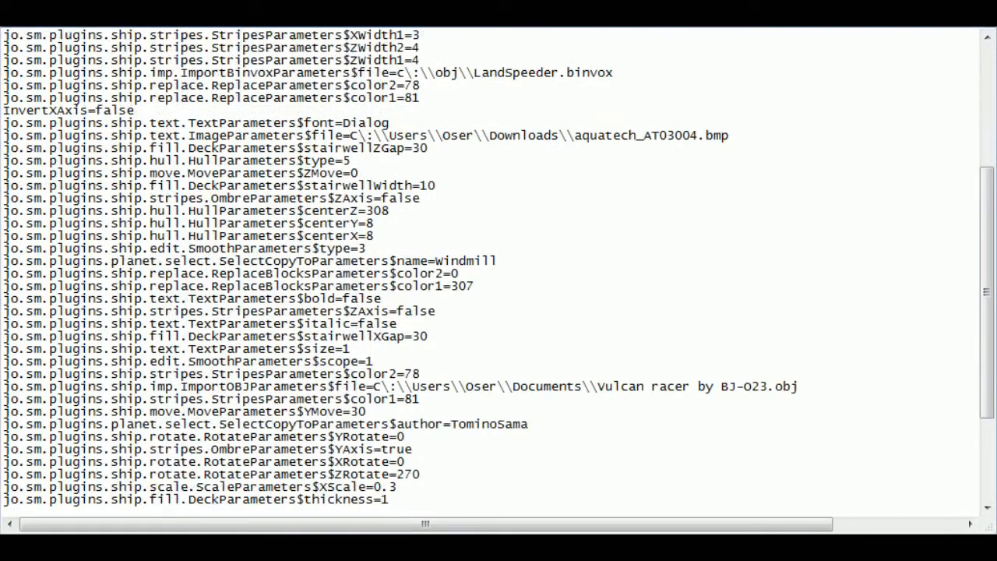
pyautogui.scroll(-3)
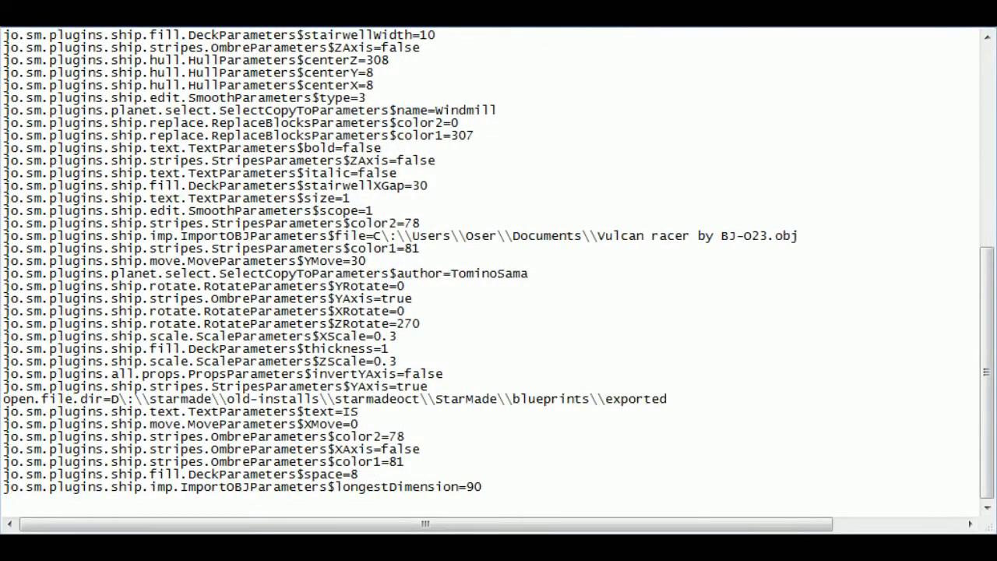
pyautogui.scroll(3)
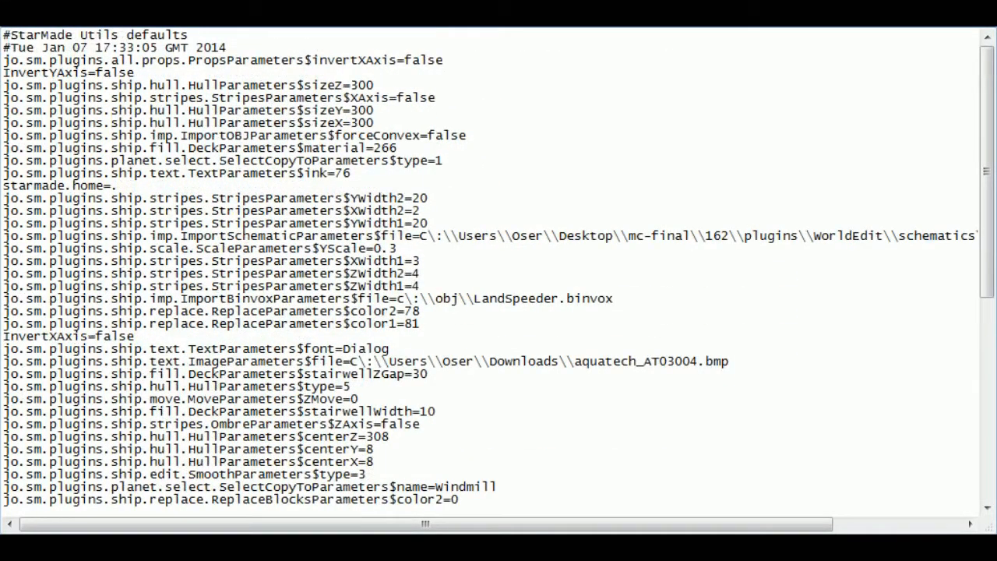
pyautogui.click(427, 224)
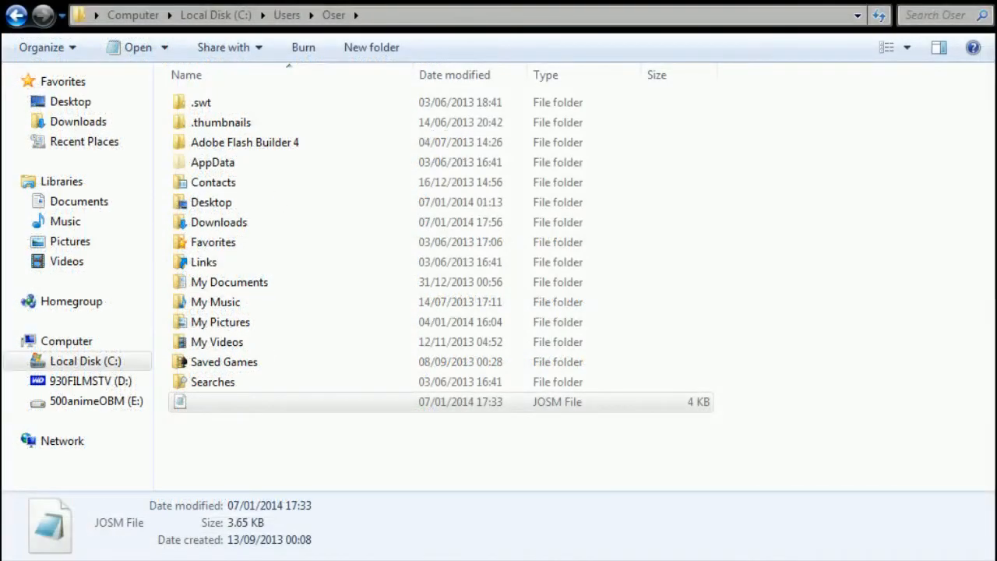
pyautogui.moveTo(196, 499)
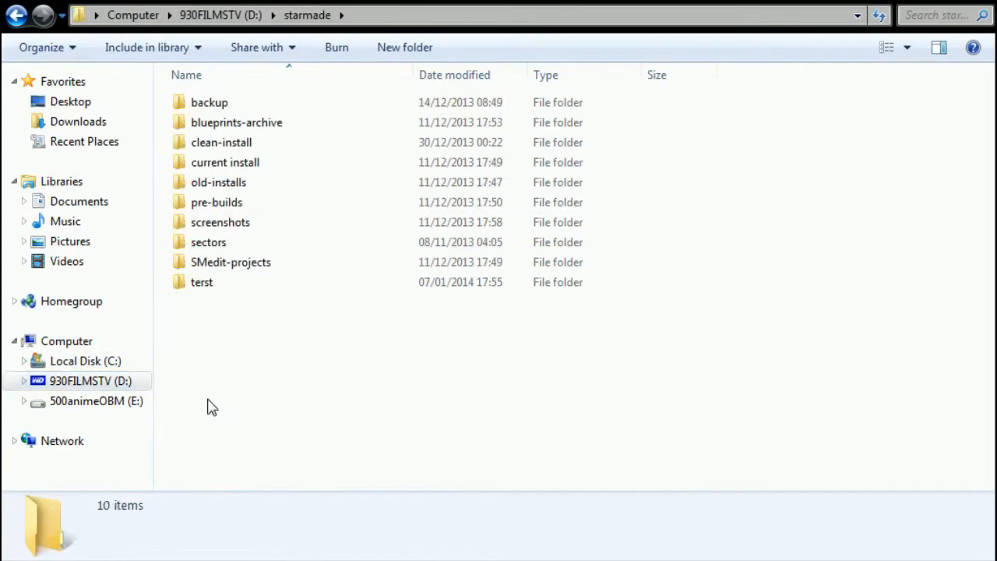
# - Remove the empty terst folder and browse into old-installs\starmade-smedit\StarMade
pyautogui.click(202, 281)
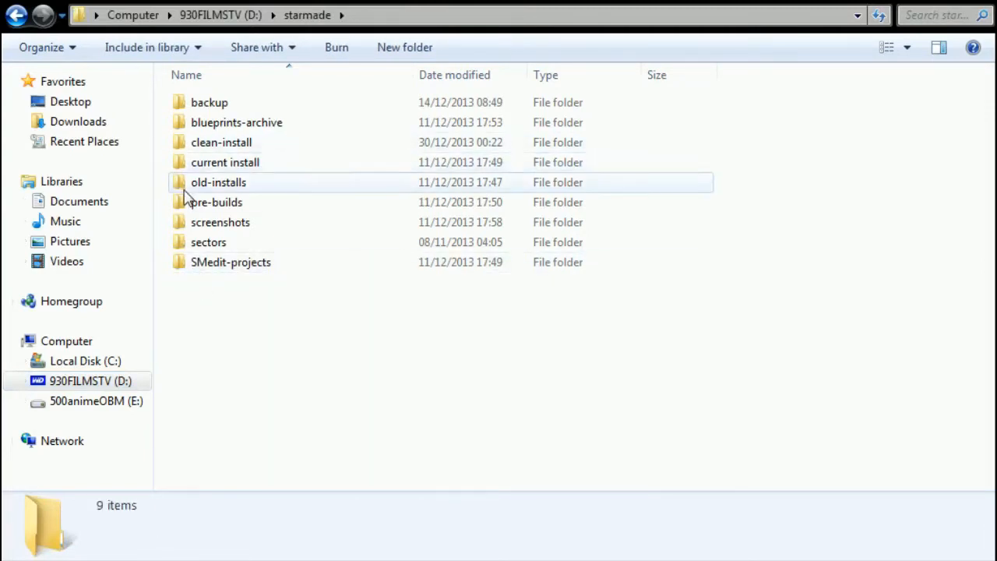
pyautogui.doubleClick(218, 180)
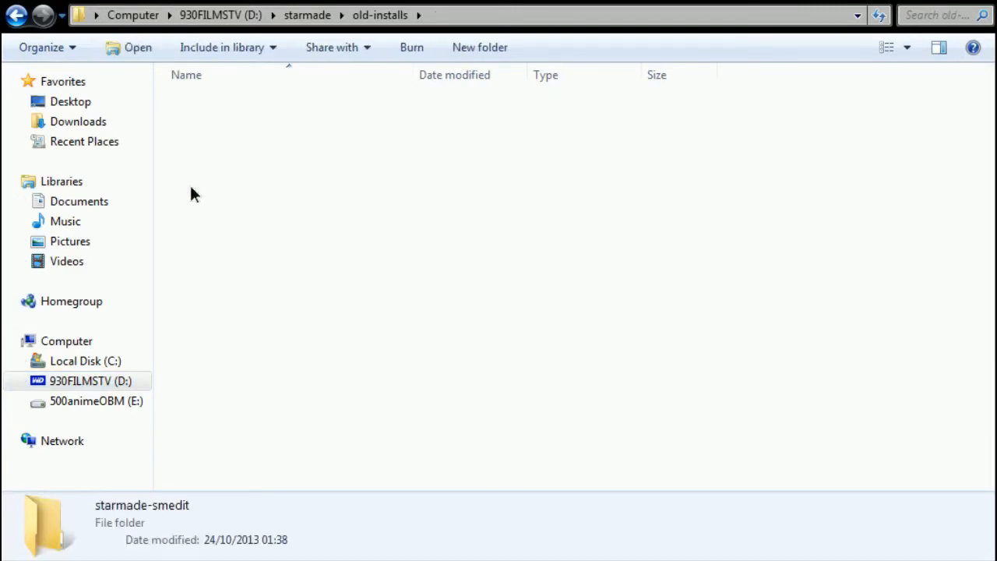
pyautogui.doubleClick(50, 522)
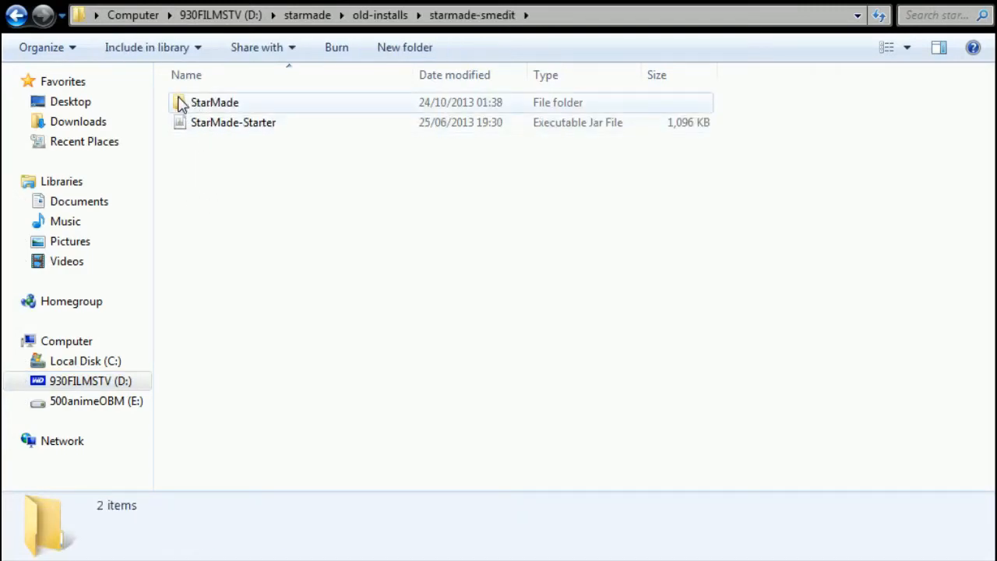
pyautogui.doubleClick(215, 103)
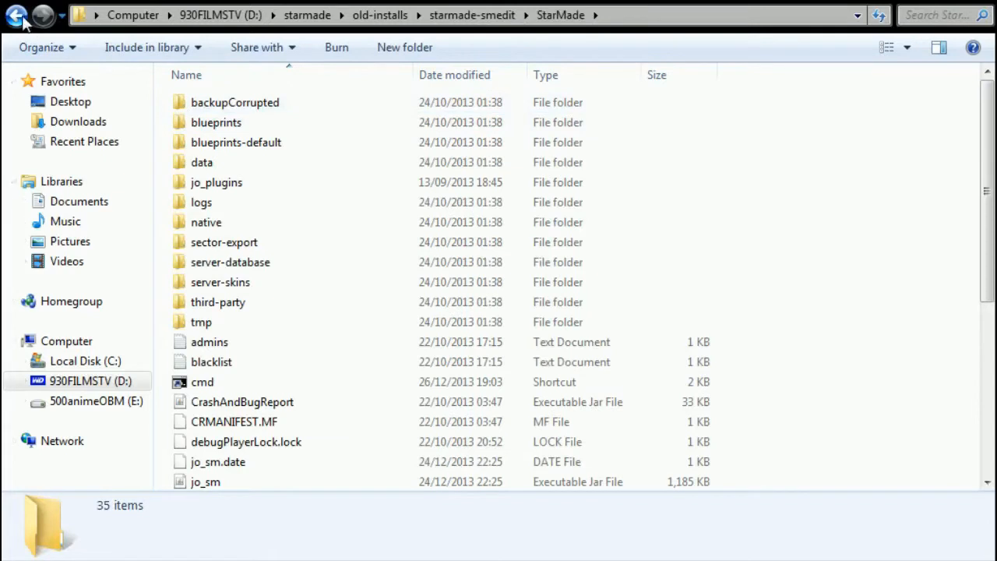
# - Step back to starmade-smedit, reopen the StarMade folder and view its files
pyautogui.click(17, 16)
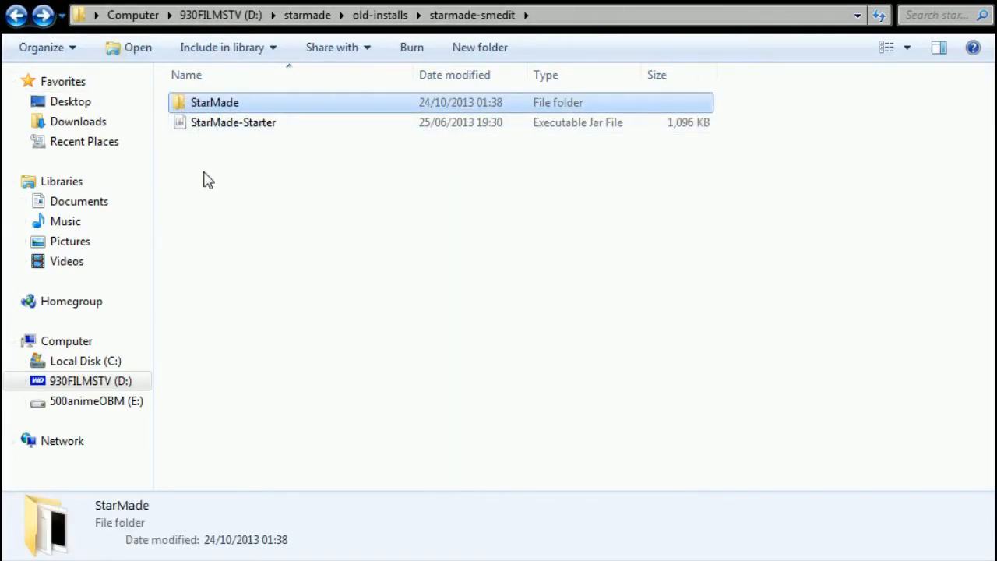
pyautogui.moveTo(334, 140)
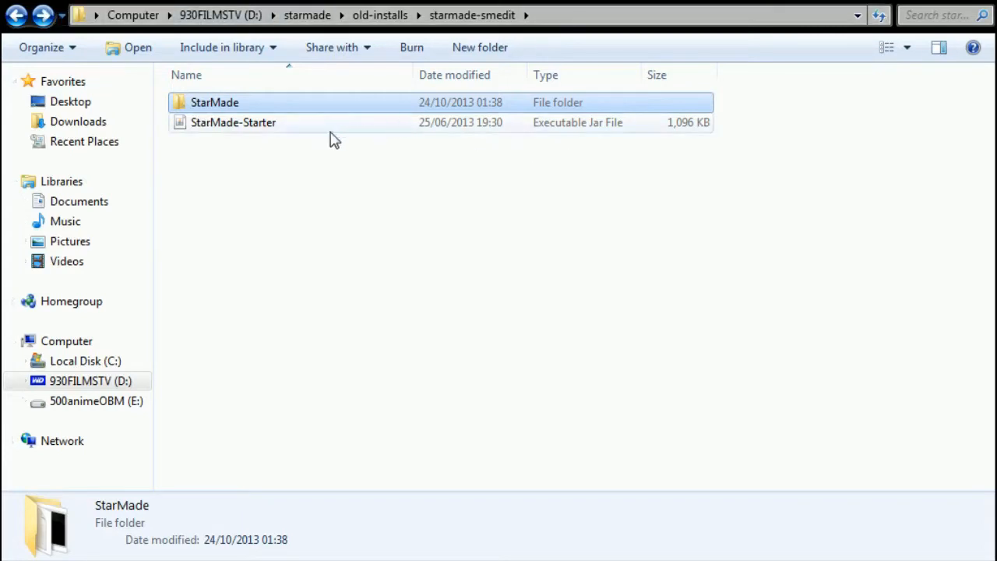
pyautogui.doubleClick(215, 103)
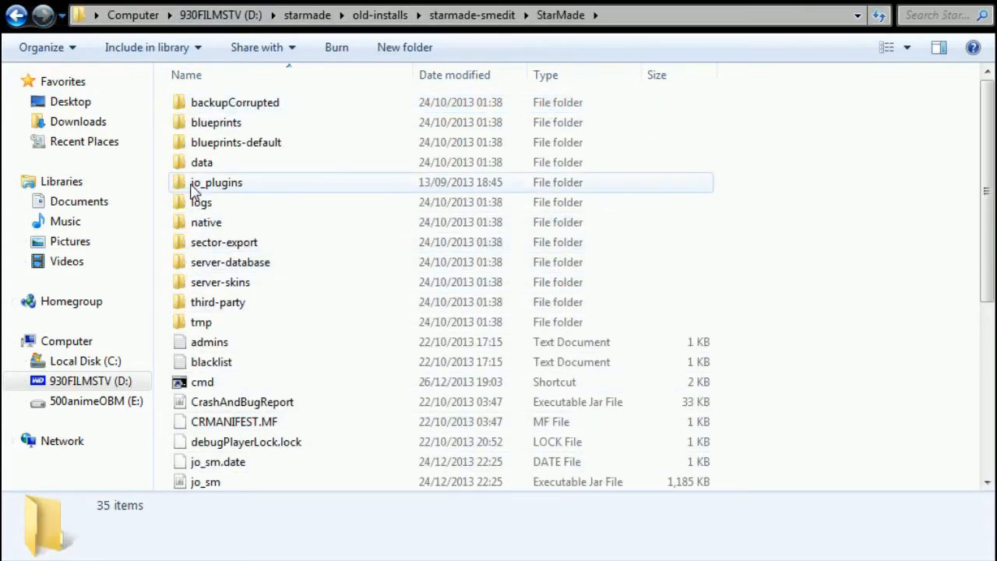
pyautogui.scroll(-3)
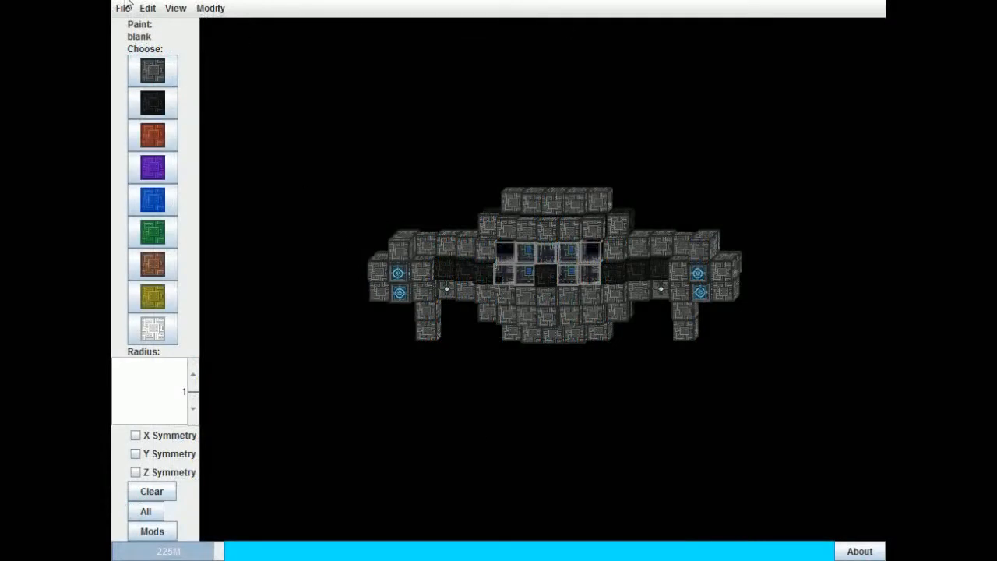
pyautogui.click(121, 8)
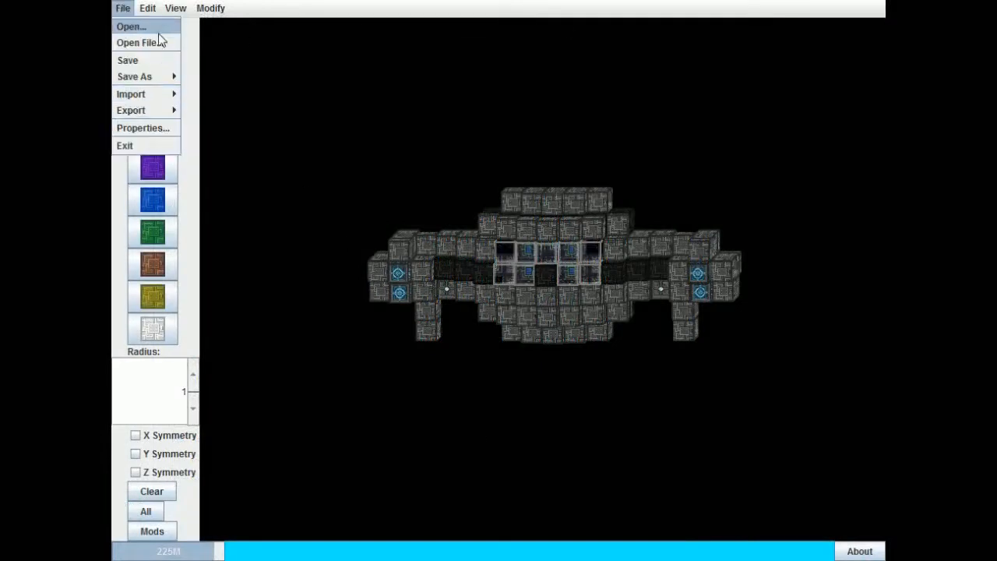
pyautogui.click(210, 8)
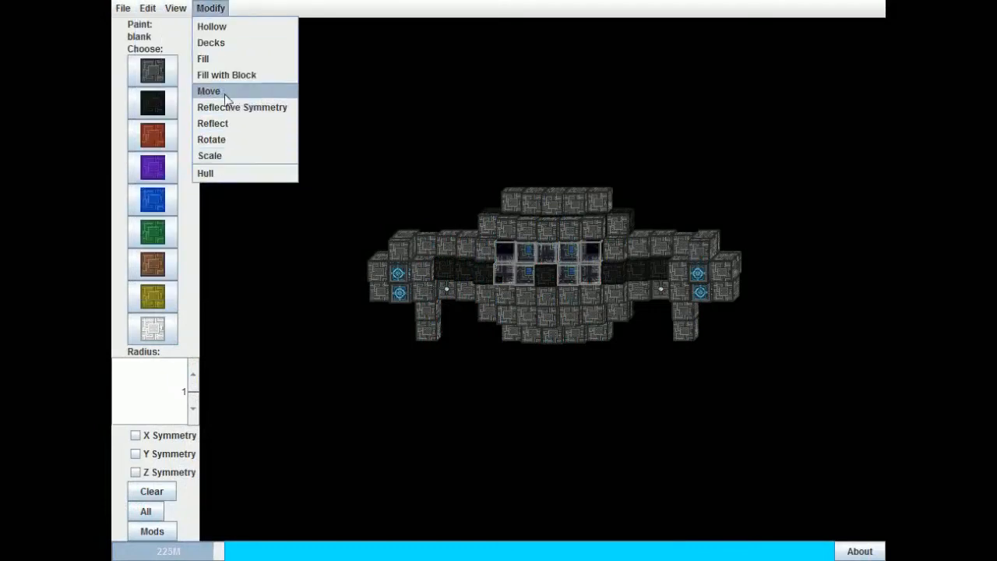
pyautogui.click(121, 8)
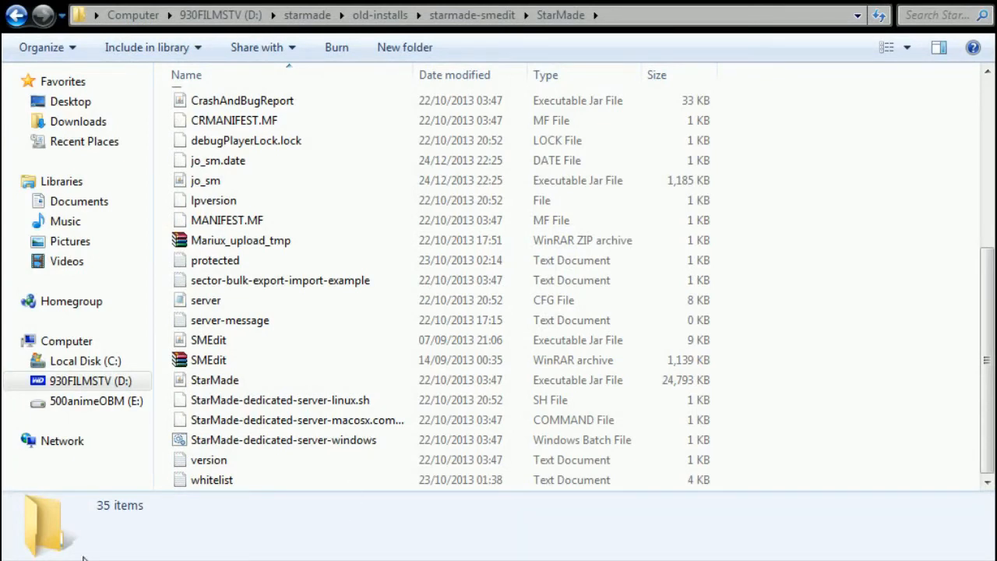
pyautogui.moveTo(568, 63)
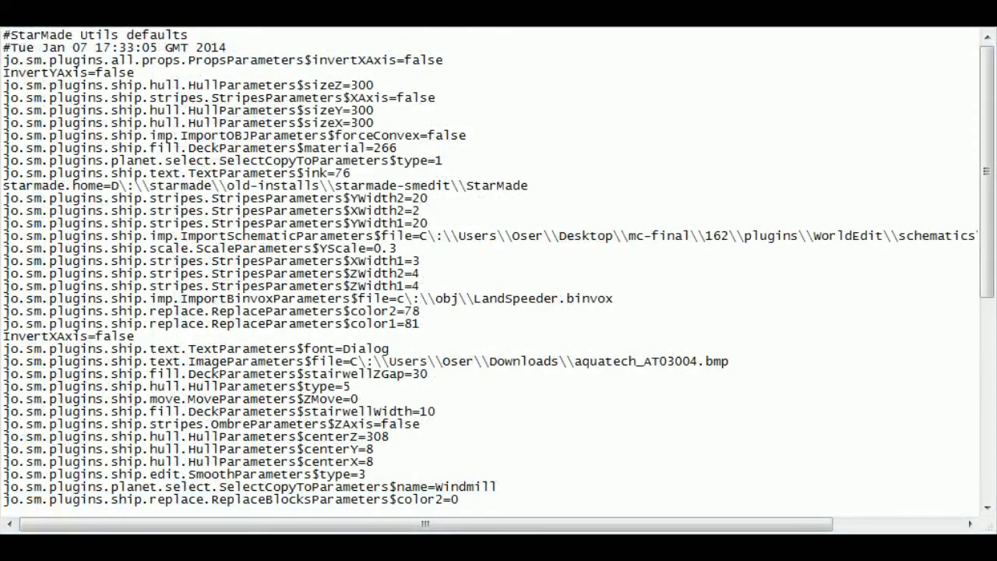
# - Edit the starmade.home= line to D:\starmade\old-installs\starmade-smedit\StarMade and close Notepad
pyautogui.click(528, 186)
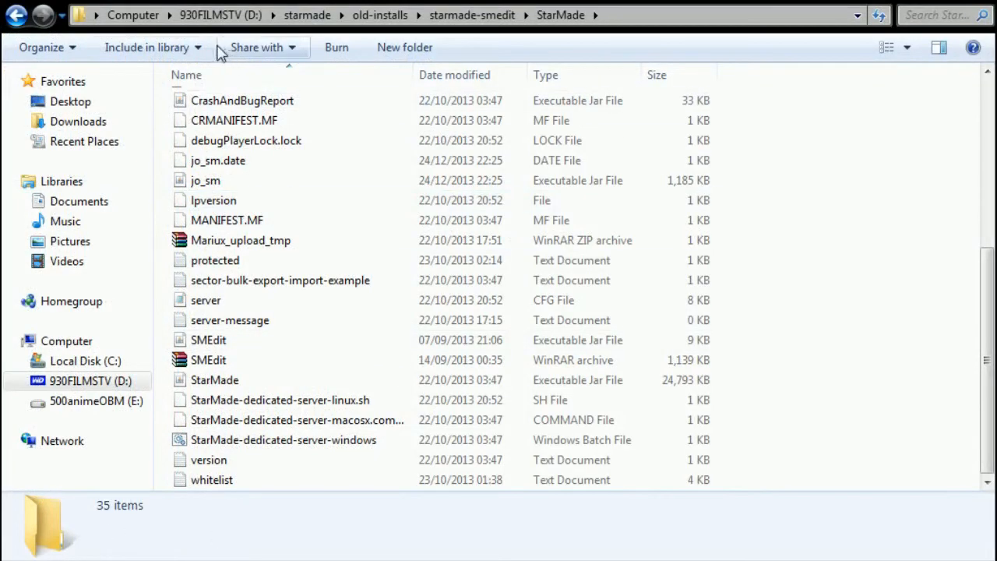
# - Sort Downloads by date to find the build zip, then return to the starmade folder's test subfolder
pyautogui.click(78, 121)
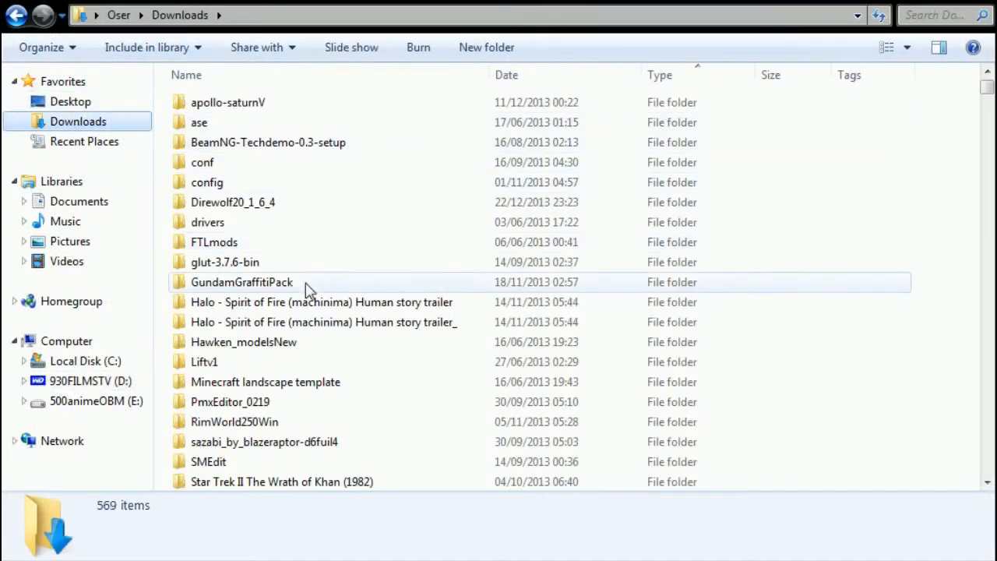
pyautogui.moveTo(751, 85)
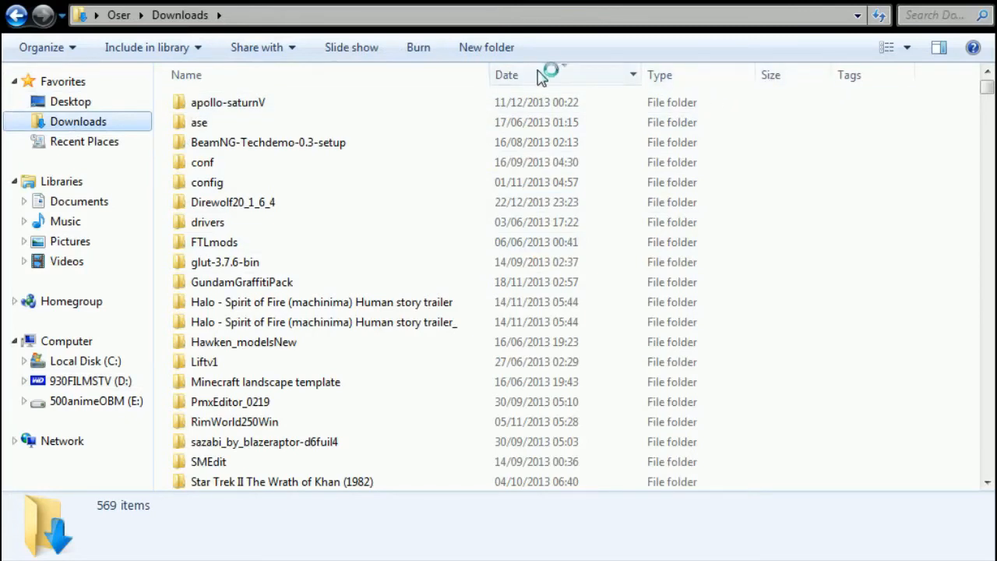
pyautogui.click(506, 75)
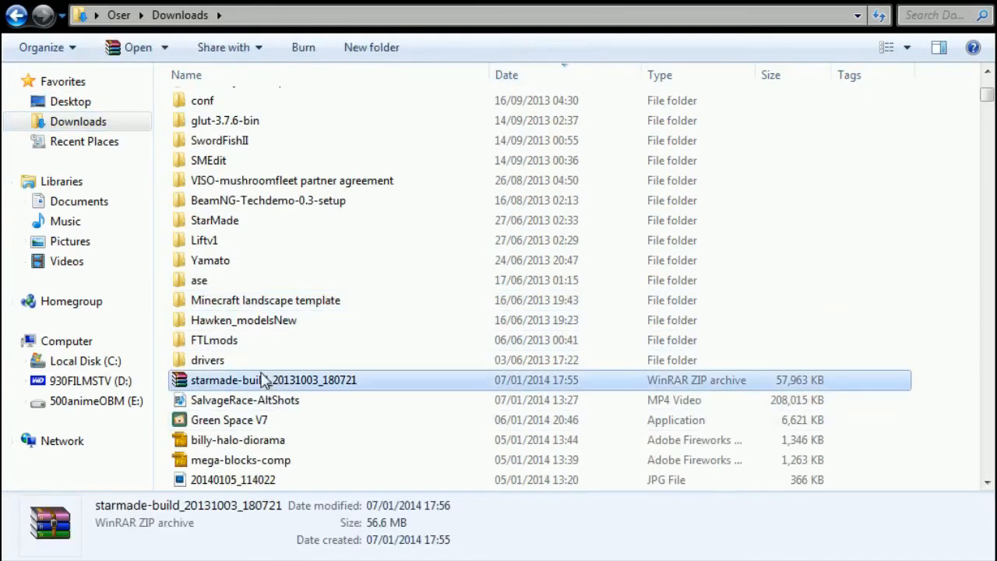
pyautogui.moveTo(350, 260)
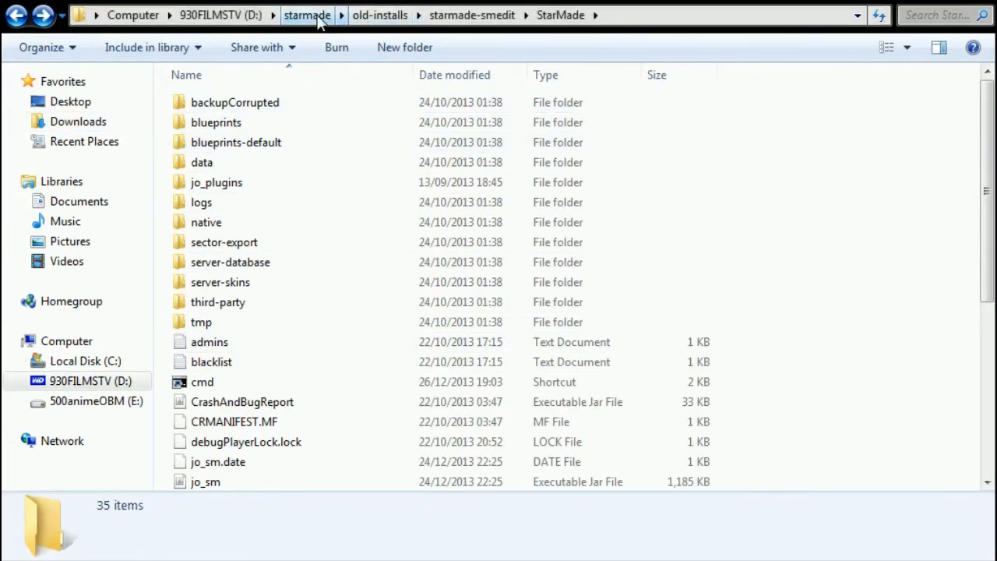
pyautogui.click(307, 15)
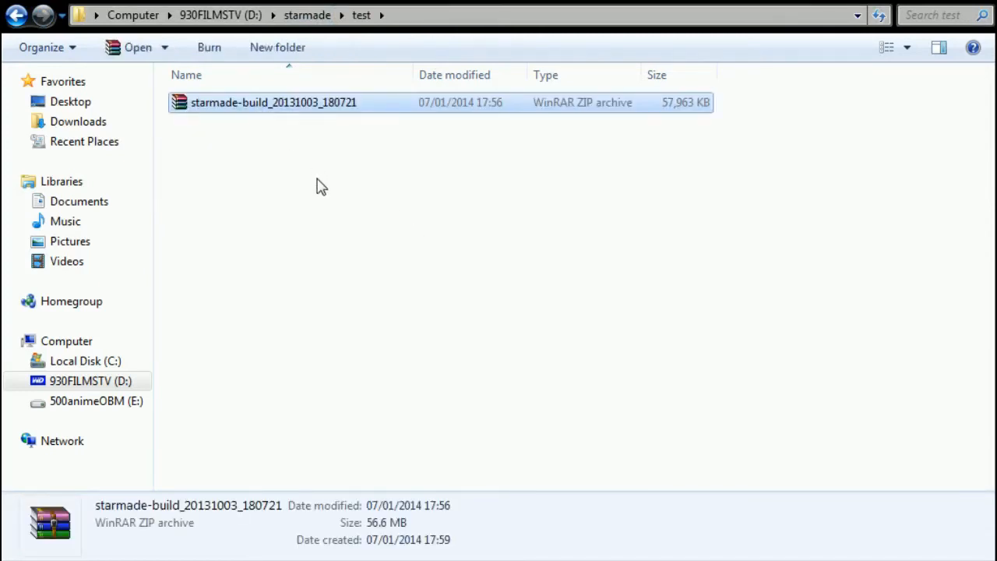
pyautogui.moveTo(333, 345)
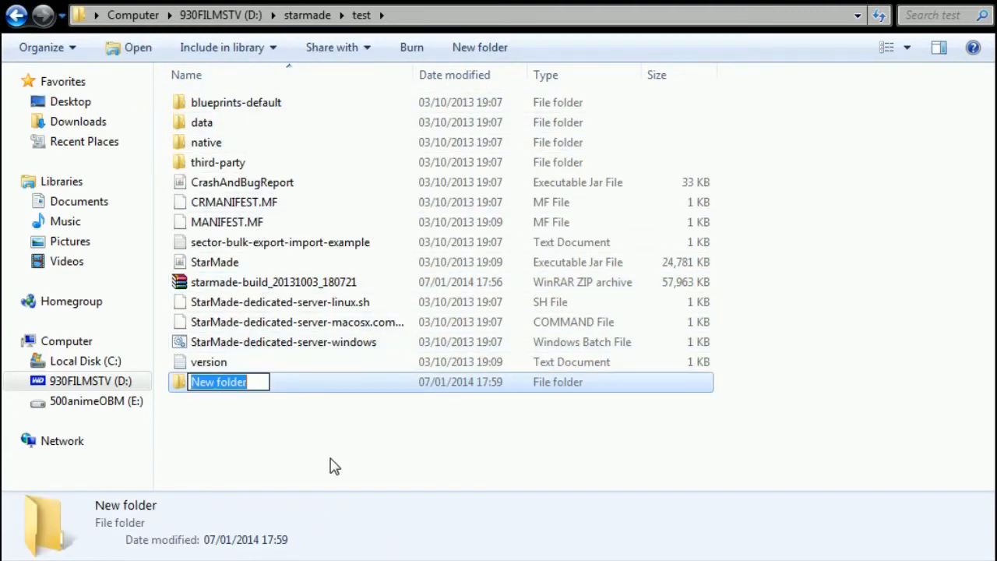
# - Name the new folder StarMade and select all the extracted build files to move into it
pyautogui.write('StarMade')
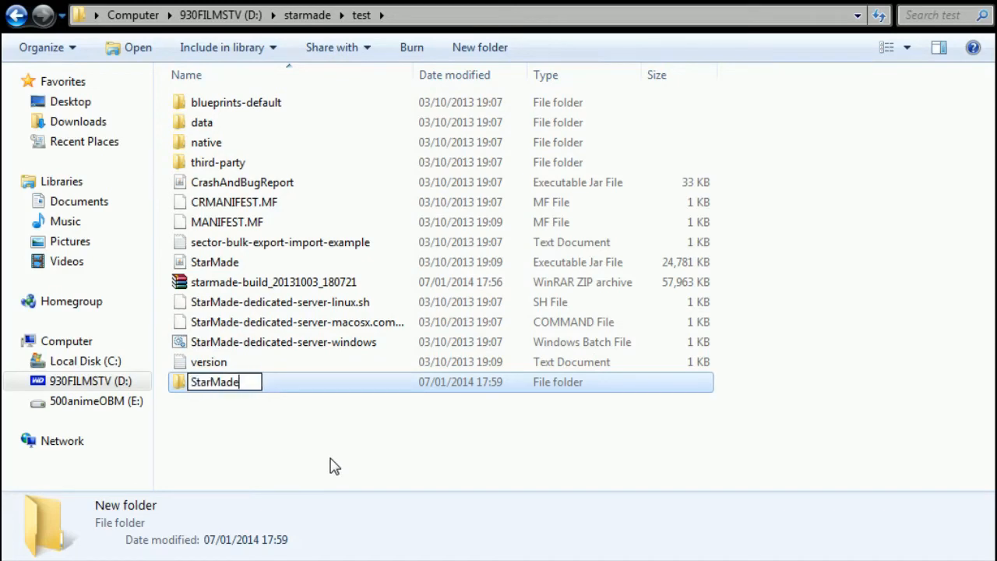
pyautogui.press('Return')
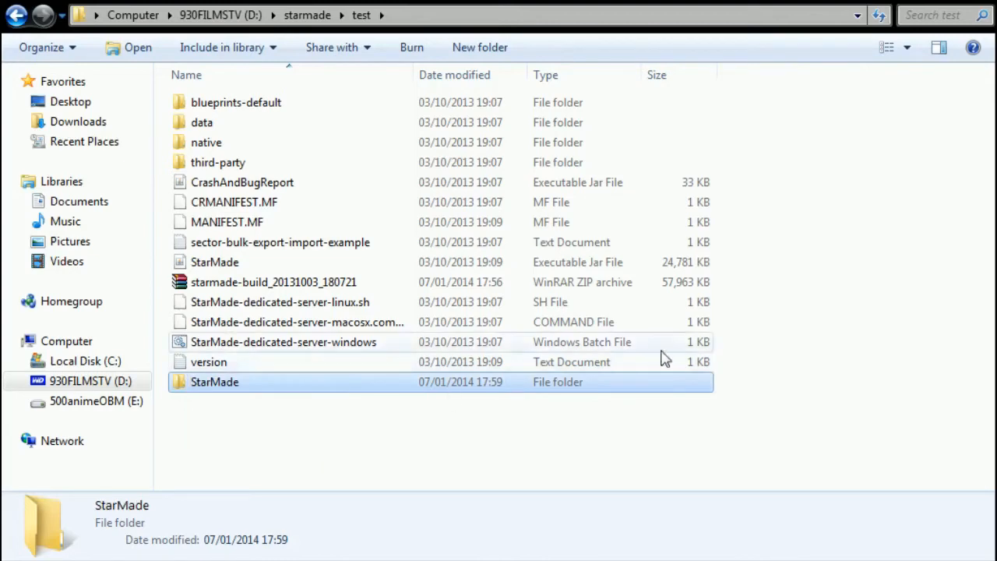
pyautogui.press('ctrl+a')
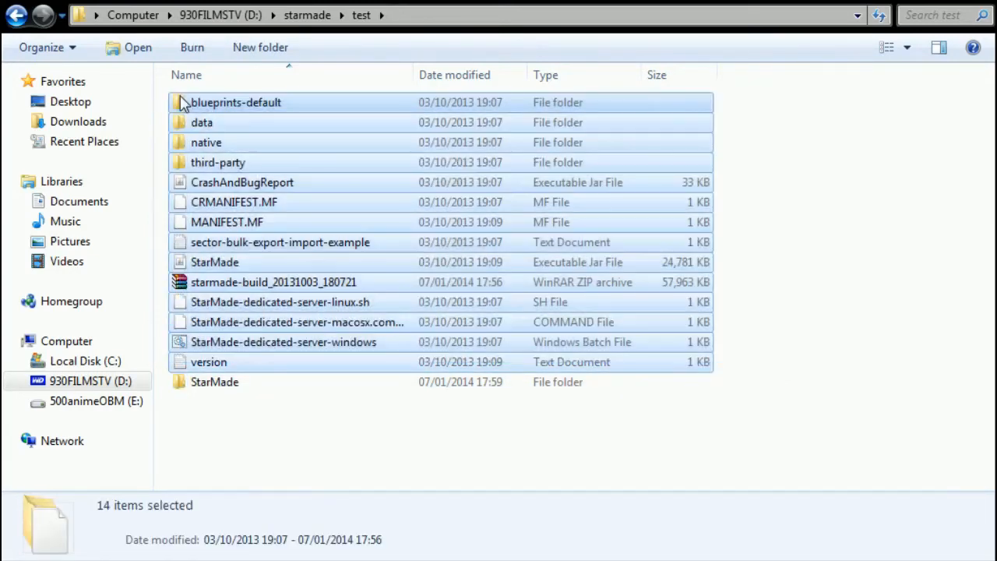
pyautogui.moveTo(243, 402)
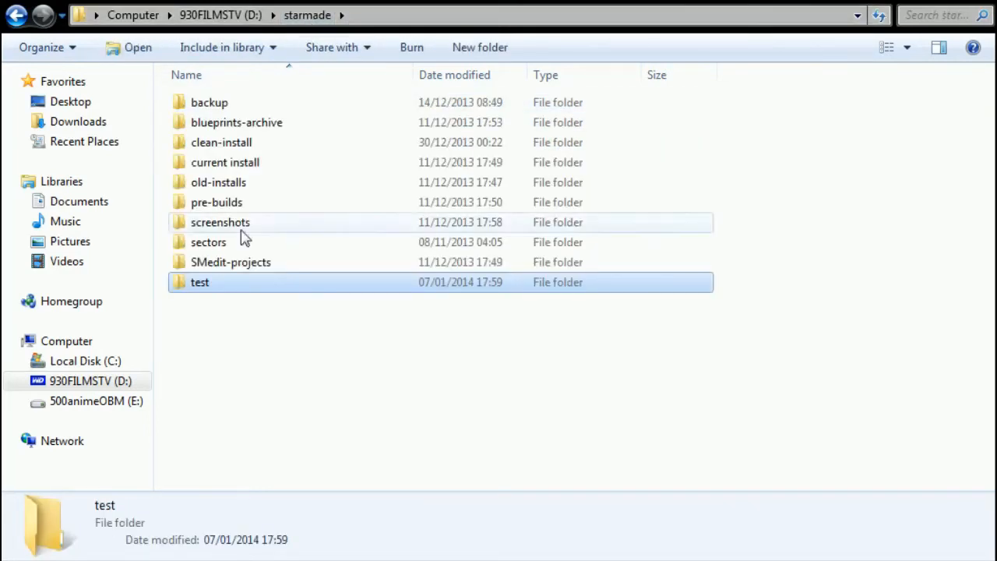
# - Browse back through starmade into test and run the StarMade-Starter.jar launcher
pyautogui.doubleClick(230, 262)
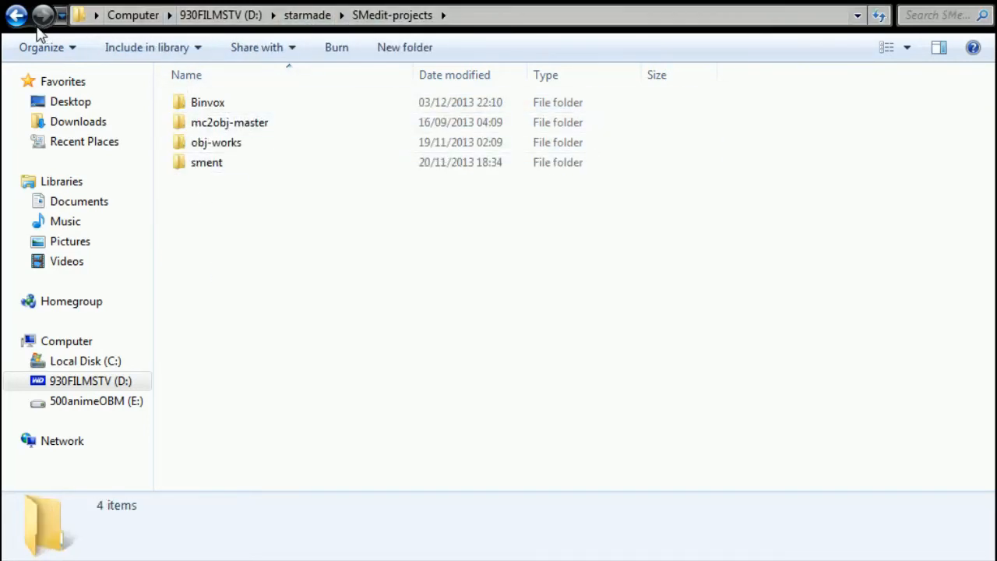
pyautogui.click(17, 15)
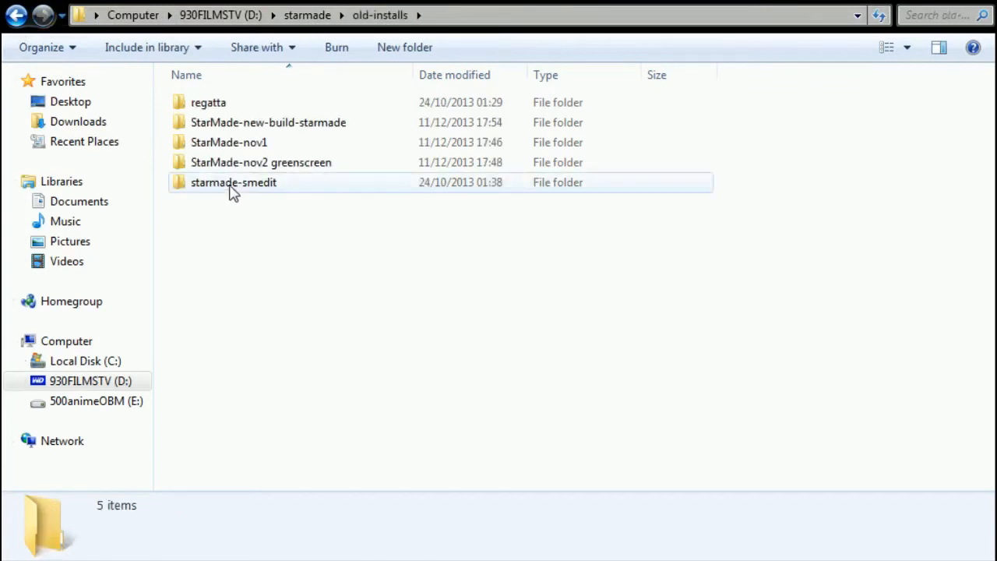
pyautogui.doubleClick(234, 182)
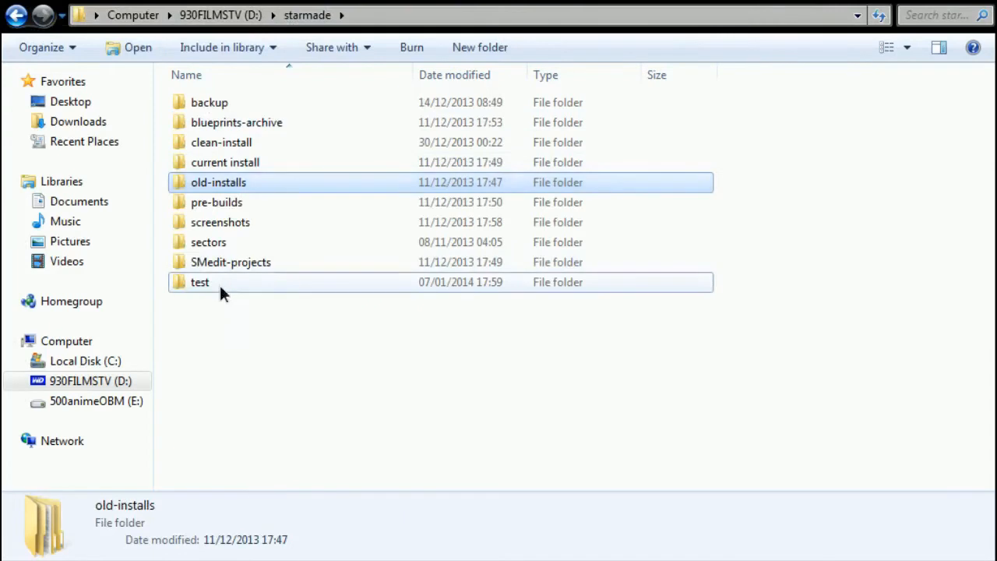
pyautogui.doubleClick(200, 282)
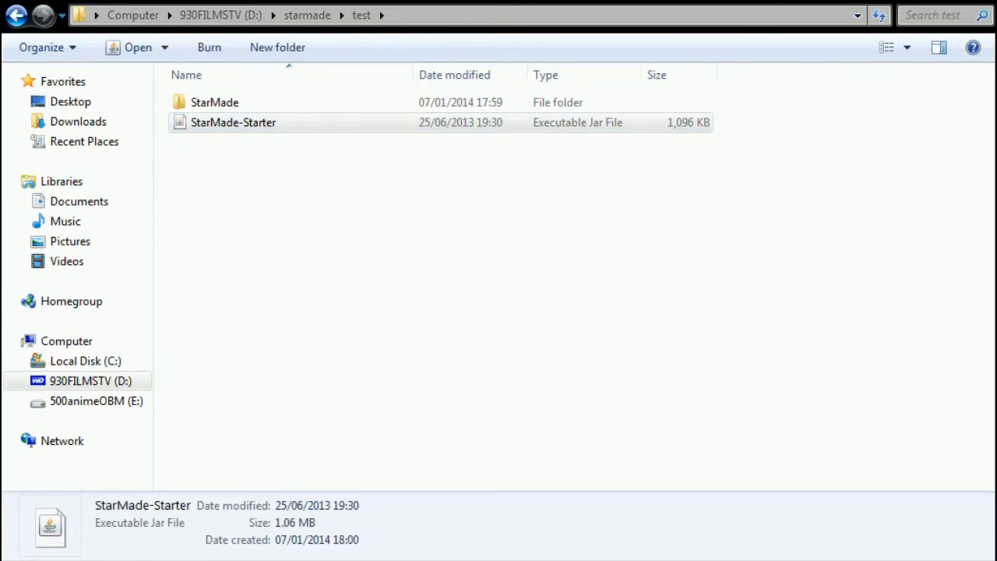
pyautogui.doubleClick(233, 121)
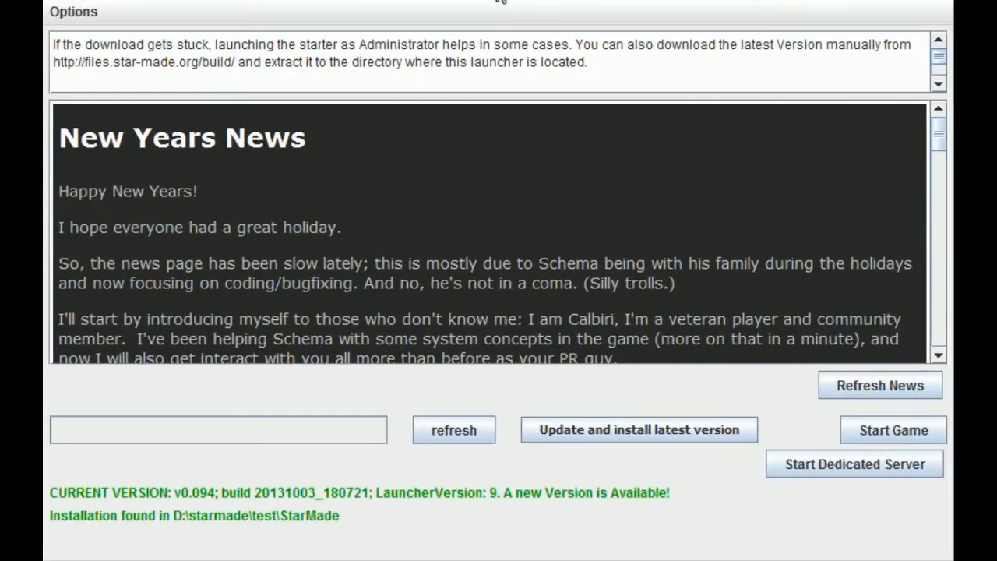
pyautogui.moveTo(678, 429)
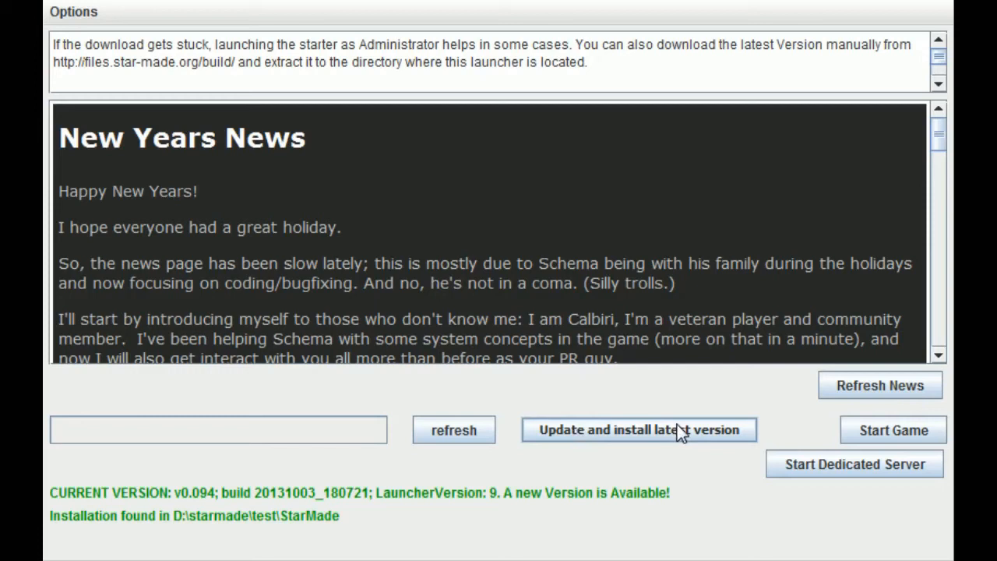
pyautogui.moveTo(857, 426)
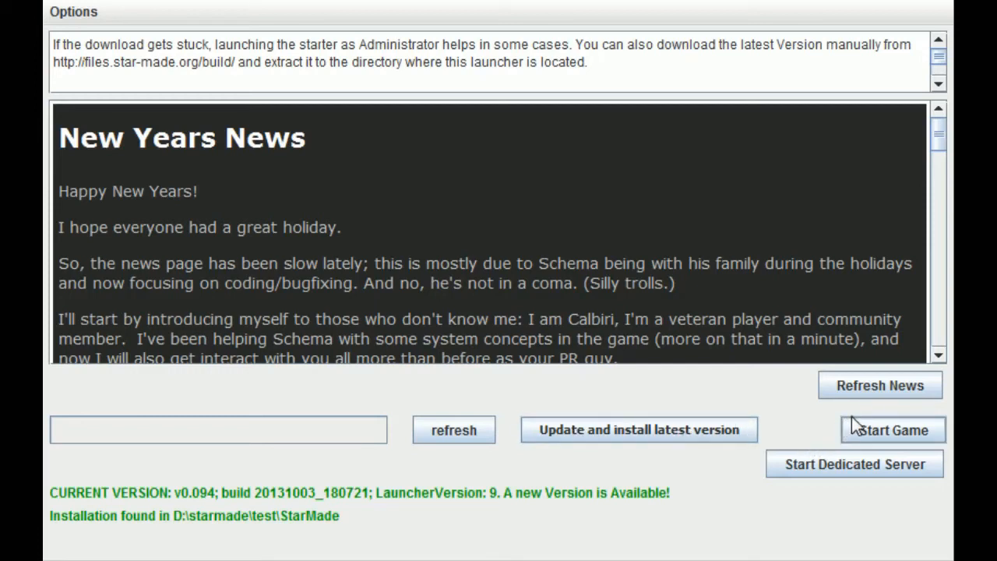
pyautogui.moveTo(934, 3)
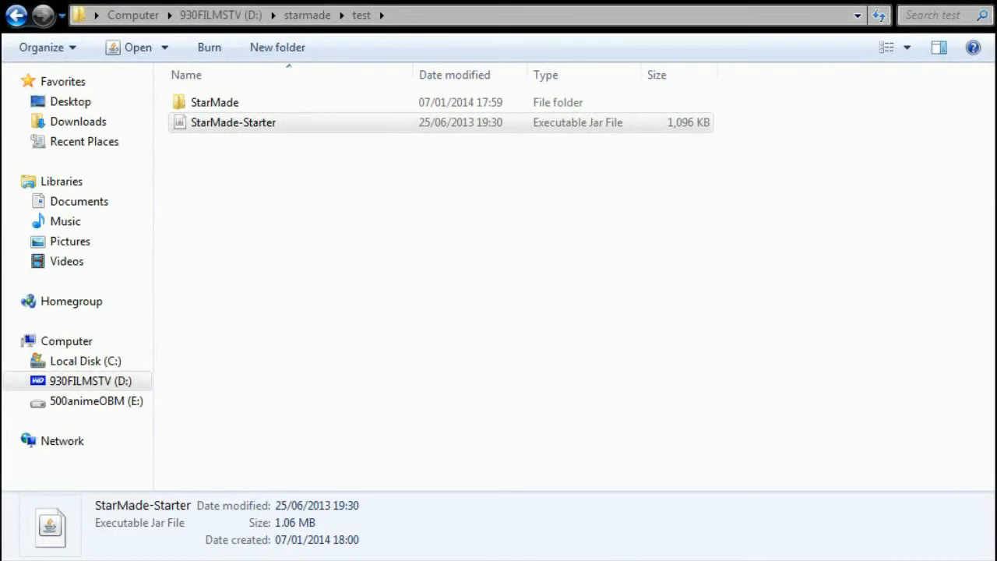
pyautogui.moveTo(599, 193)
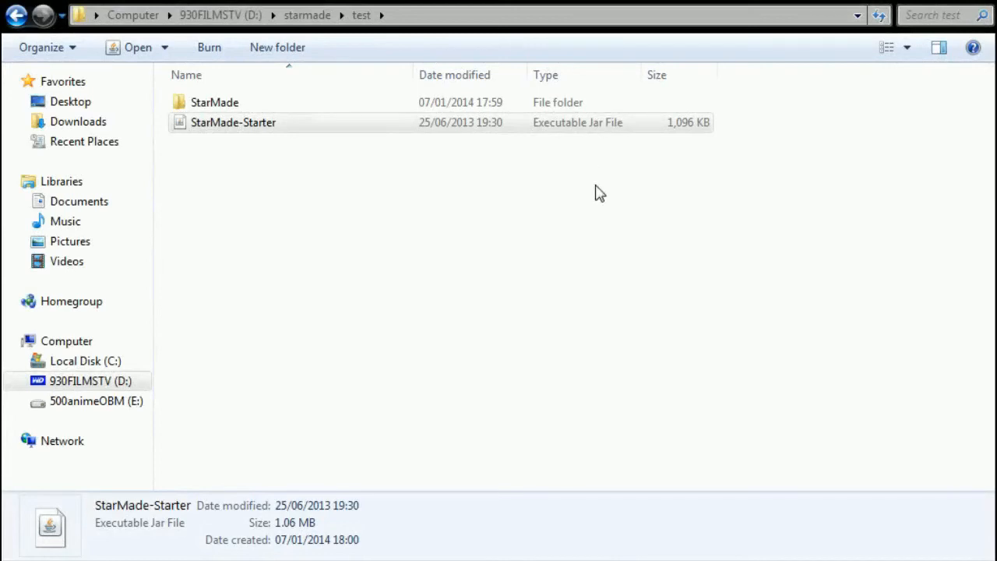
pyautogui.moveTo(440, 9)
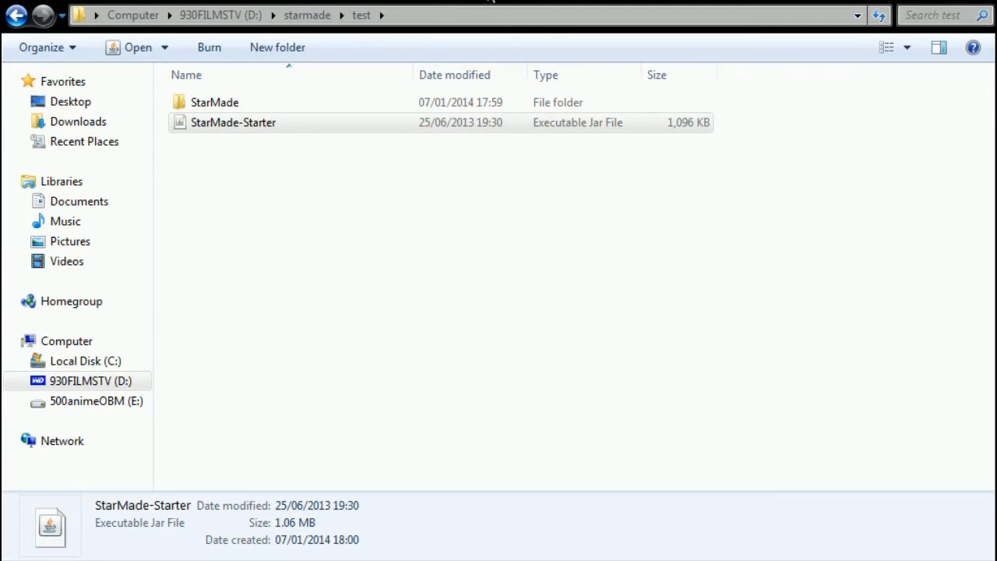
pyautogui.moveTo(444, 489)
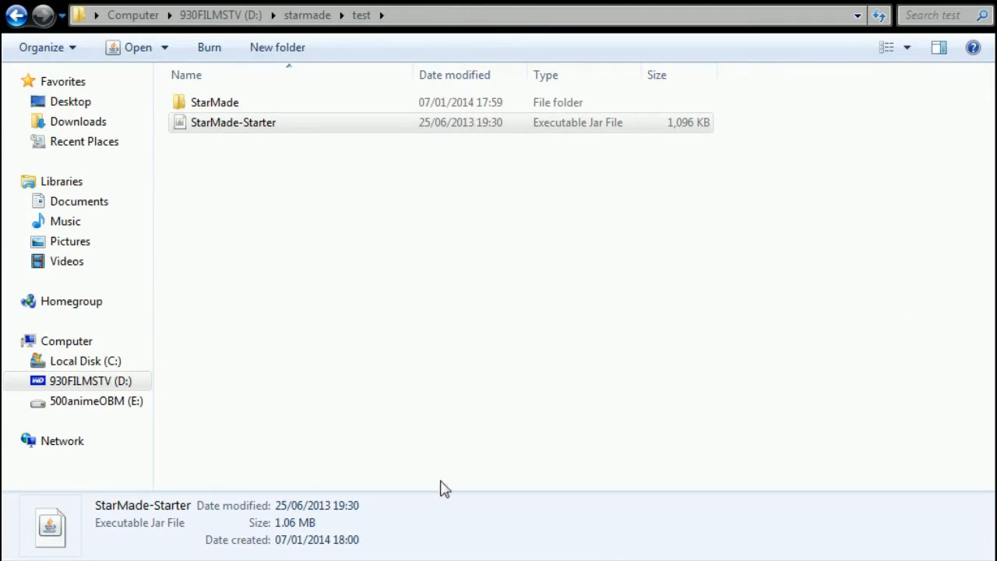
pyautogui.moveTo(92, 486)
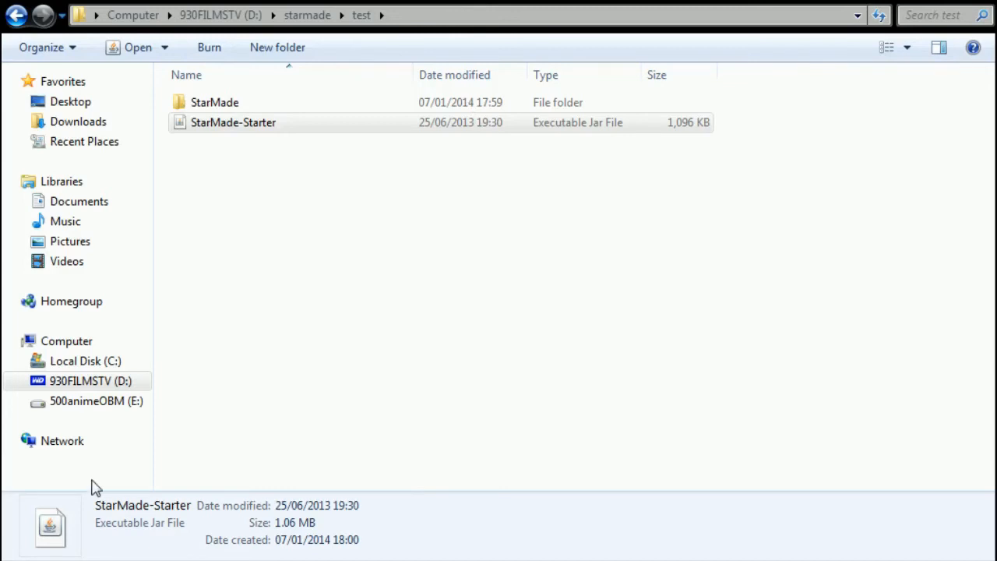
# - Open the test install's StarMade folder listing its 17 items, including the build archive and game jar
pyautogui.click(215, 103)
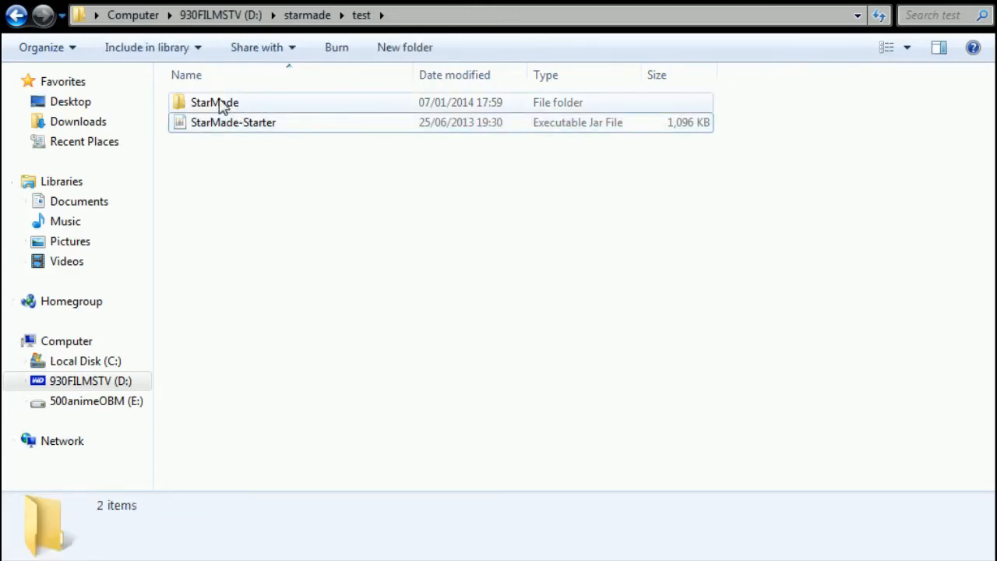
pyautogui.doubleClick(215, 103)
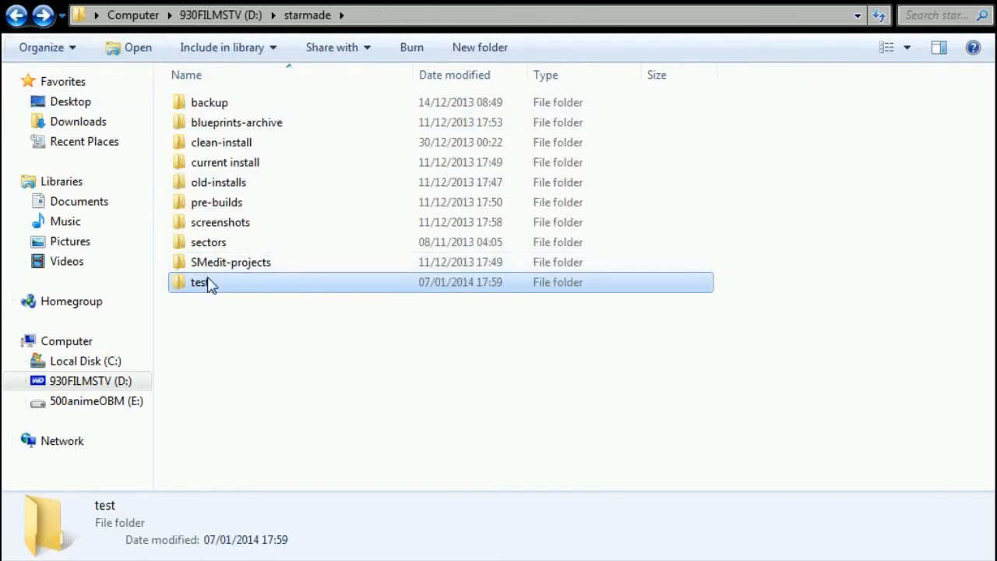
pyautogui.doubleClick(200, 282)
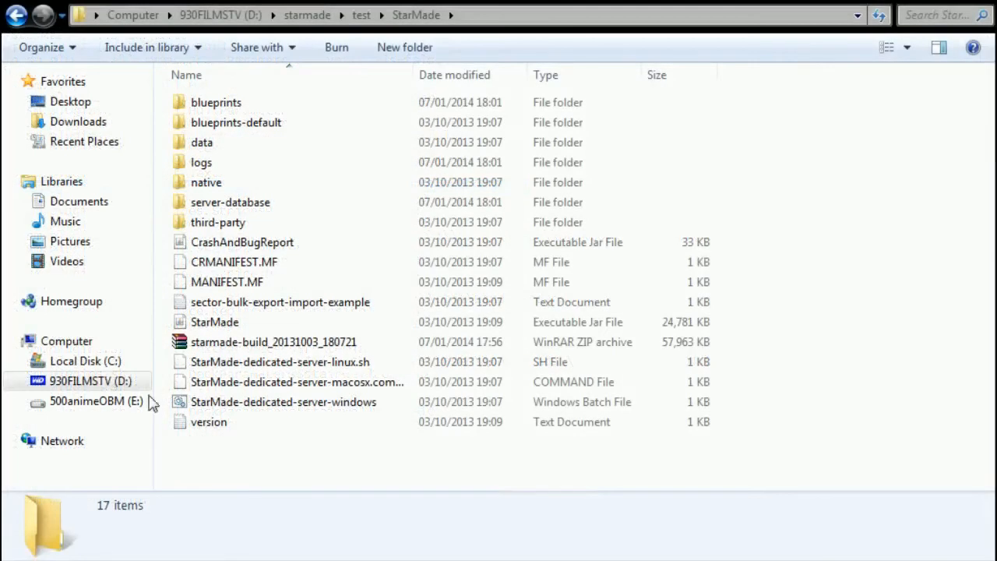
pyautogui.moveTo(78, 122)
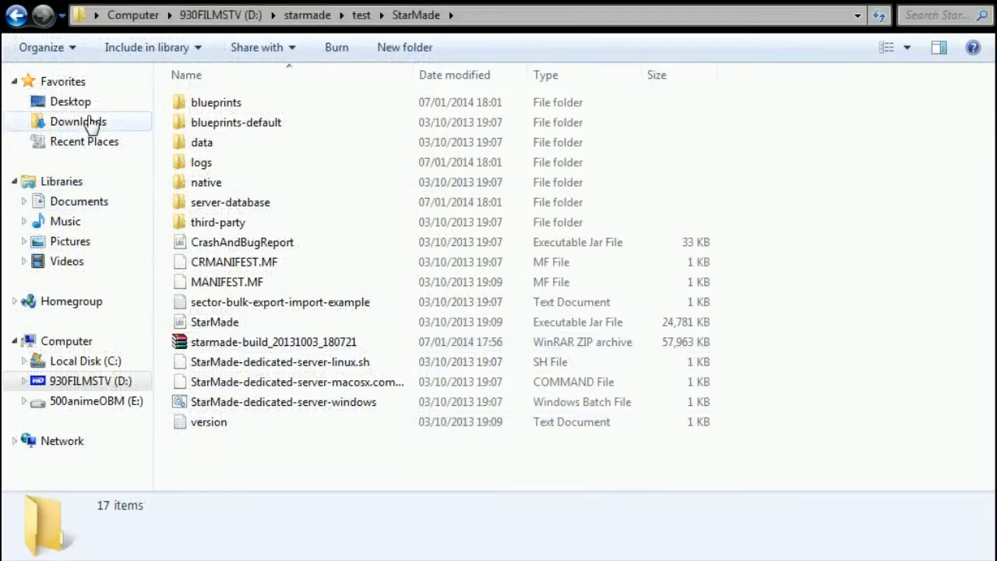
# - Go to the Oser user profile folder and select the SMEdit .josm settings file
pyautogui.click(70, 101)
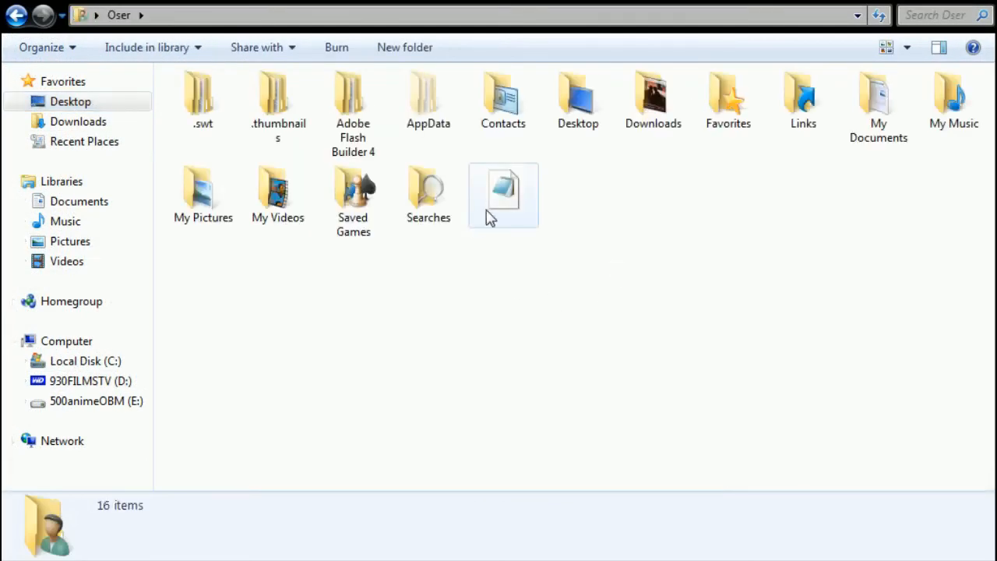
pyautogui.click(502, 195)
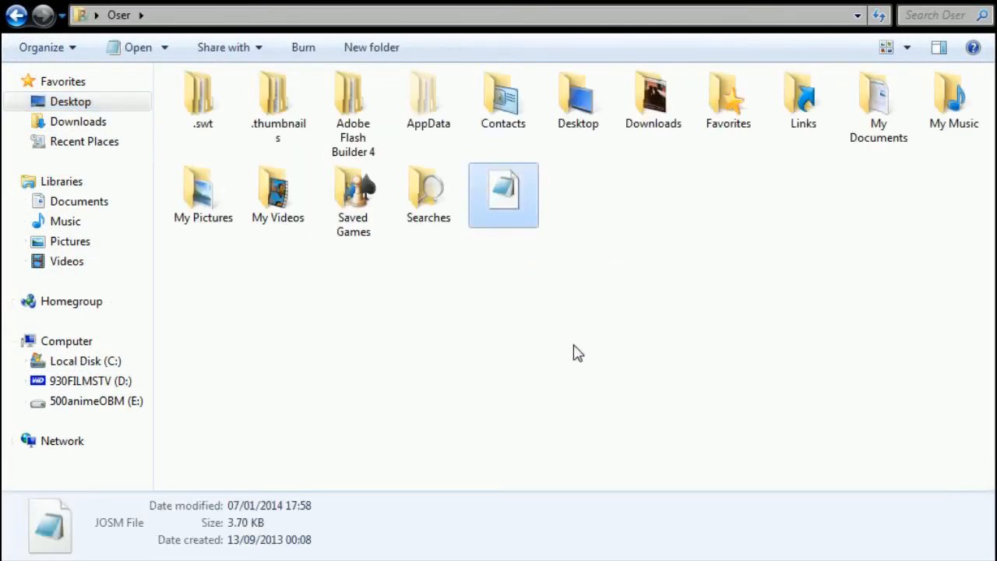
pyautogui.moveTo(599, 269)
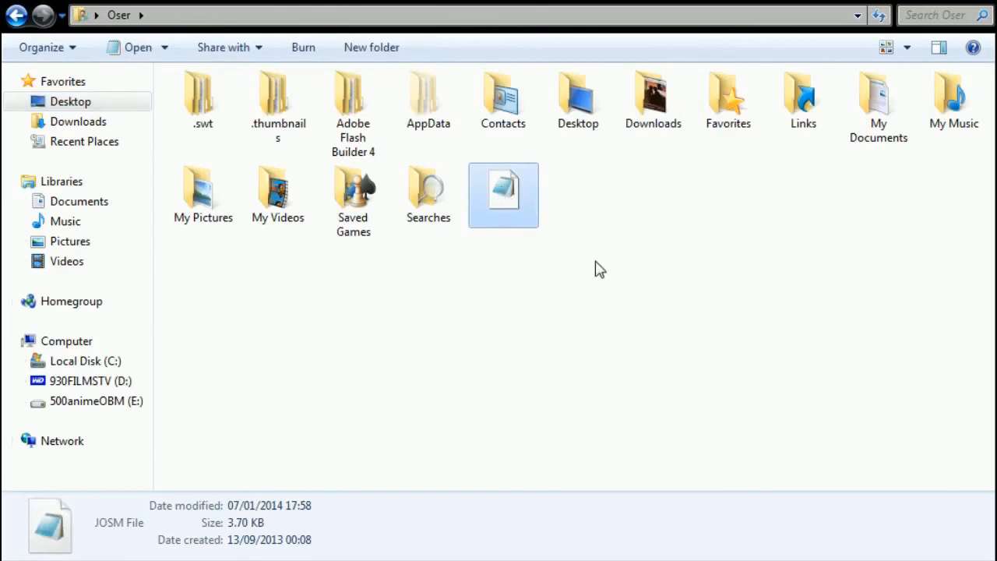
pyautogui.moveTo(573, 264)
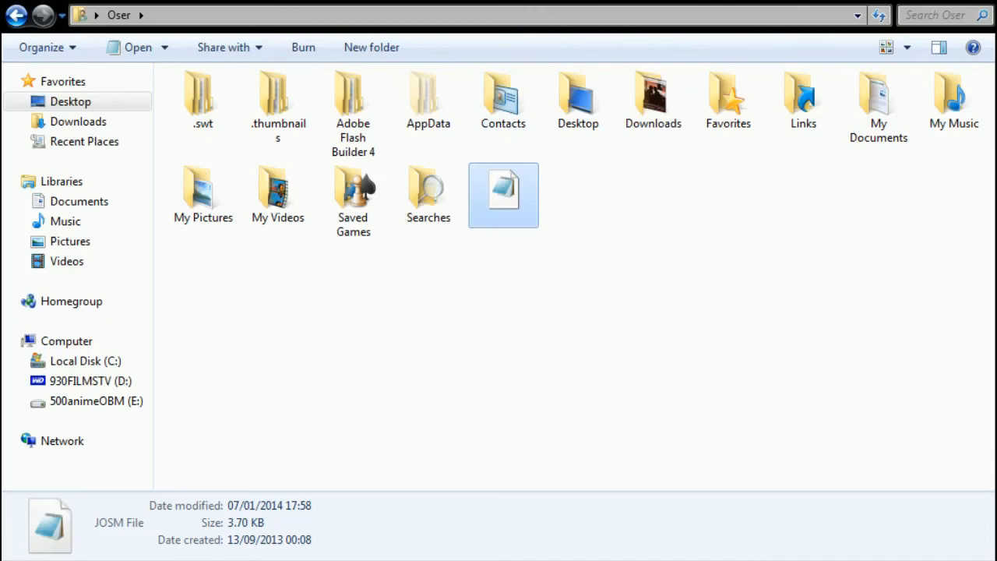
pyautogui.moveTo(193, 7)
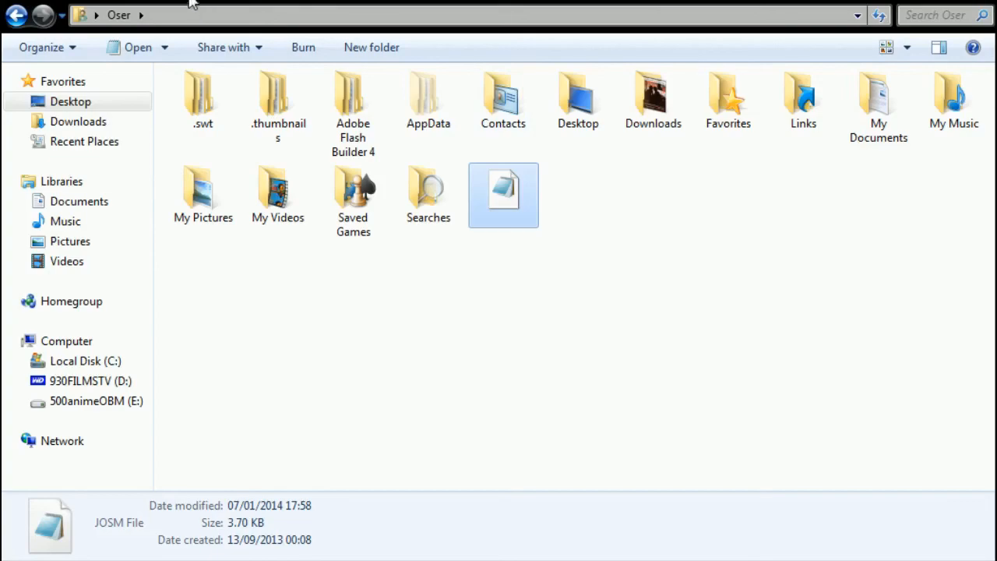